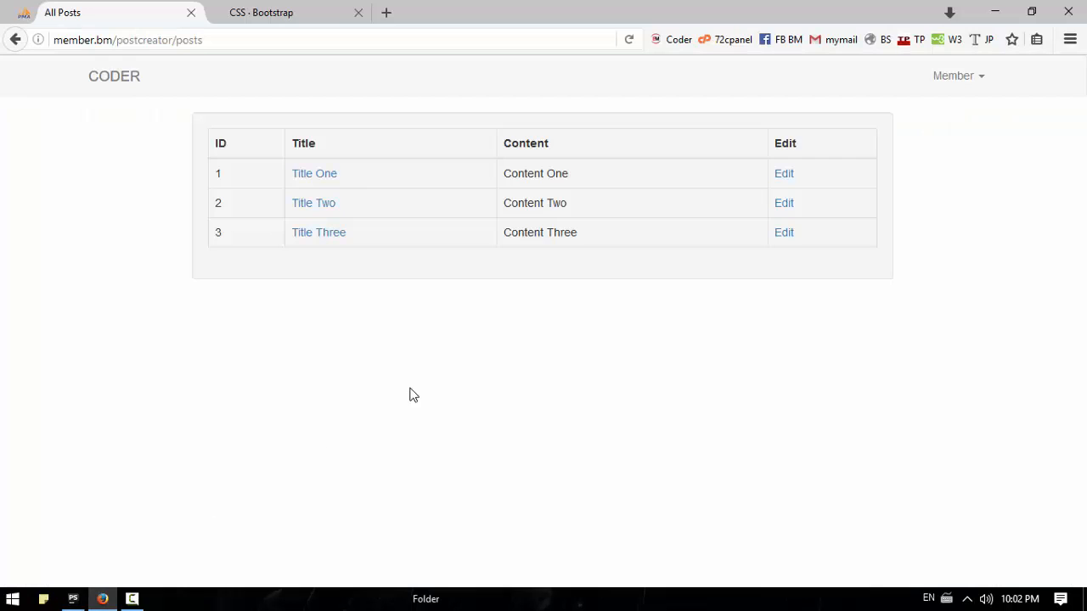
pyautogui.moveTo(1048, 81)
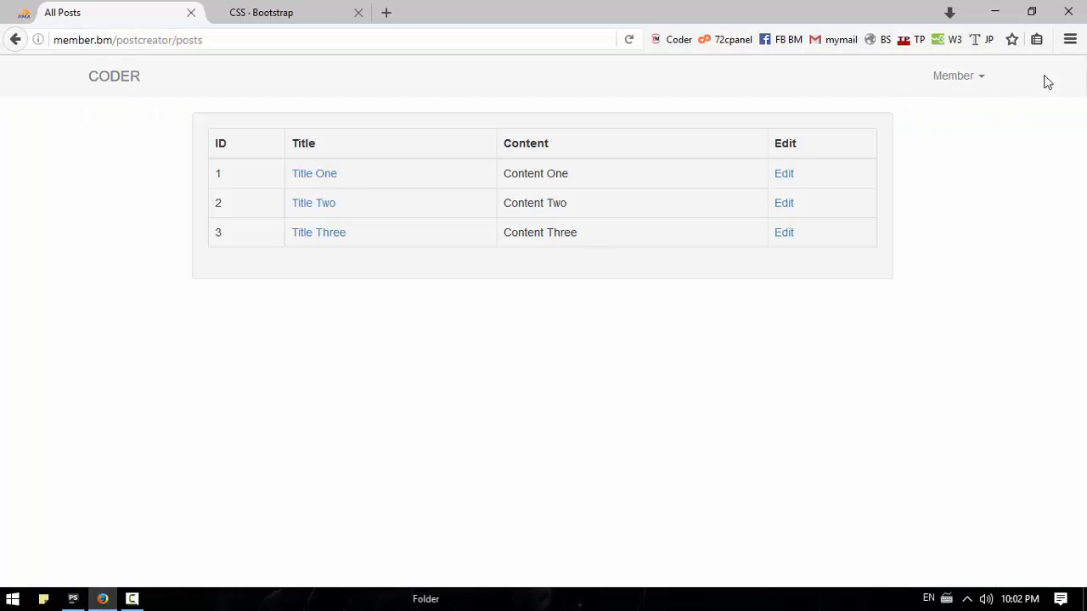
pyautogui.moveTo(891, 94)
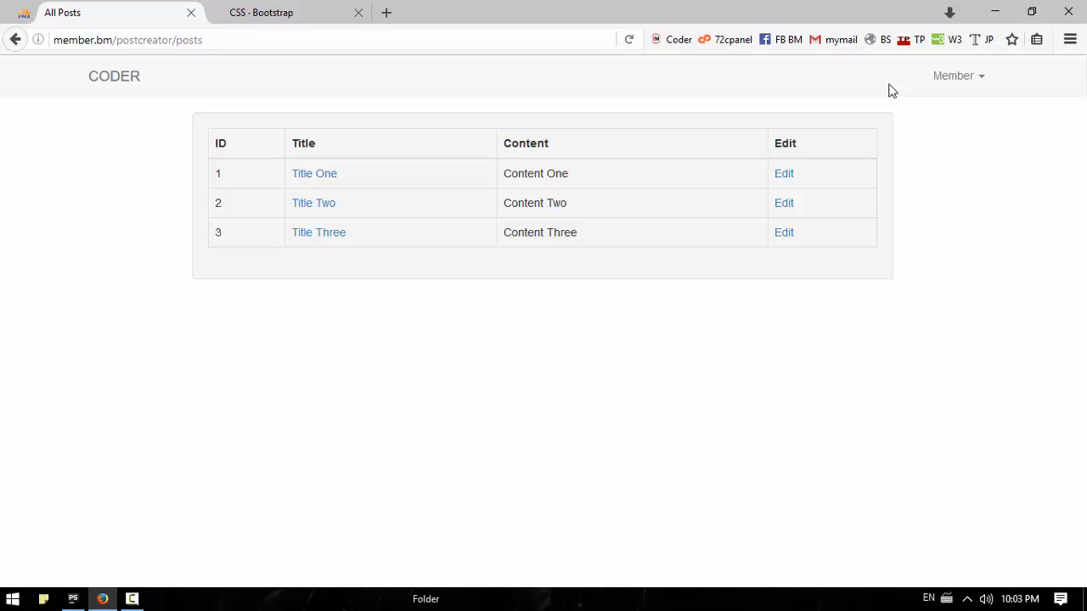
pyautogui.moveTo(816, 113)
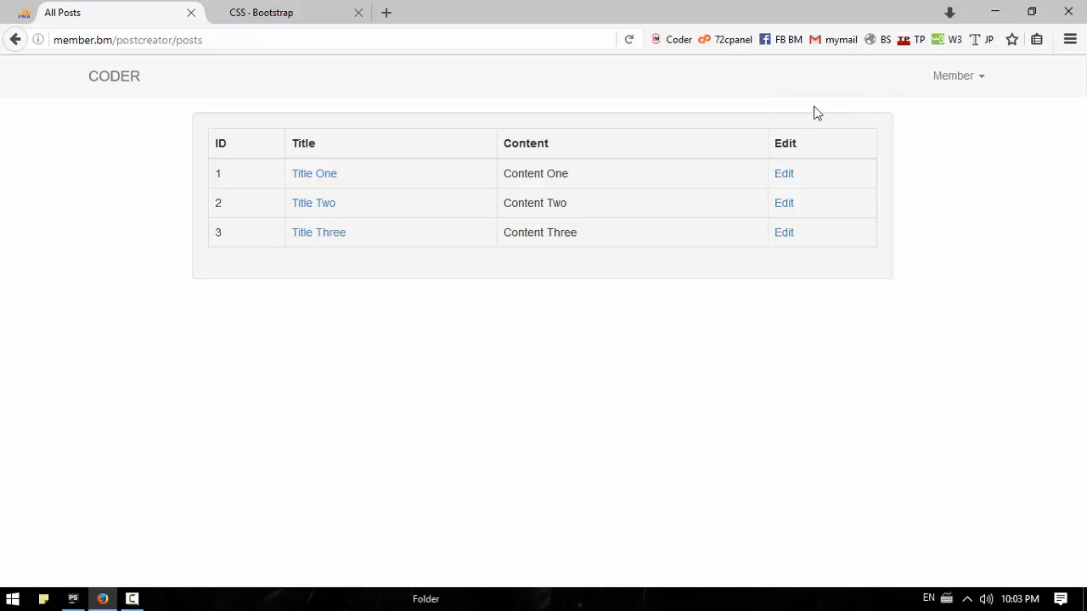
pyautogui.moveTo(615, 138)
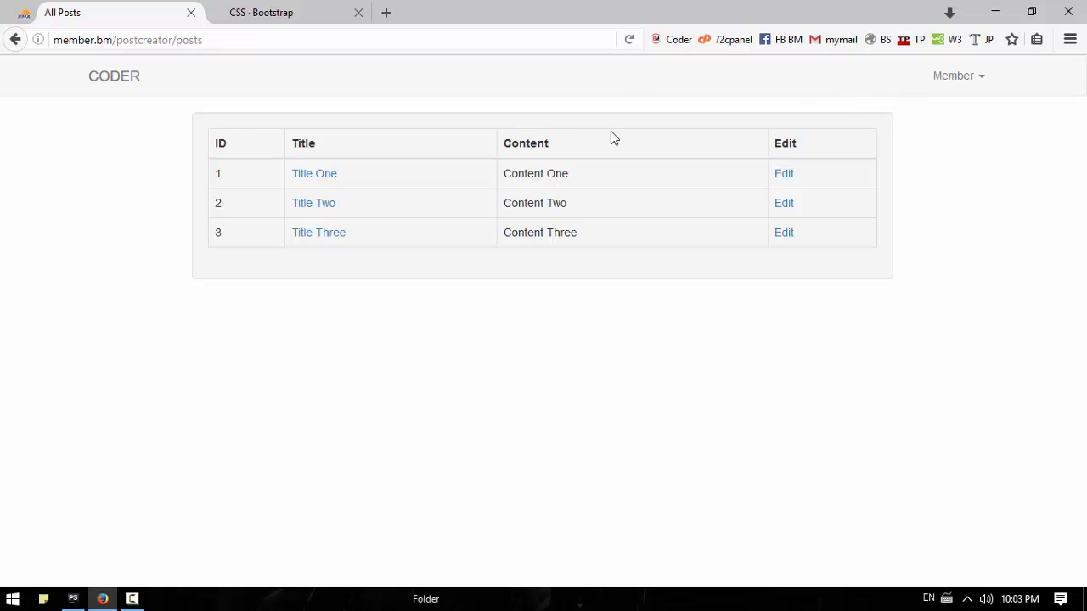
pyautogui.moveTo(743, 117)
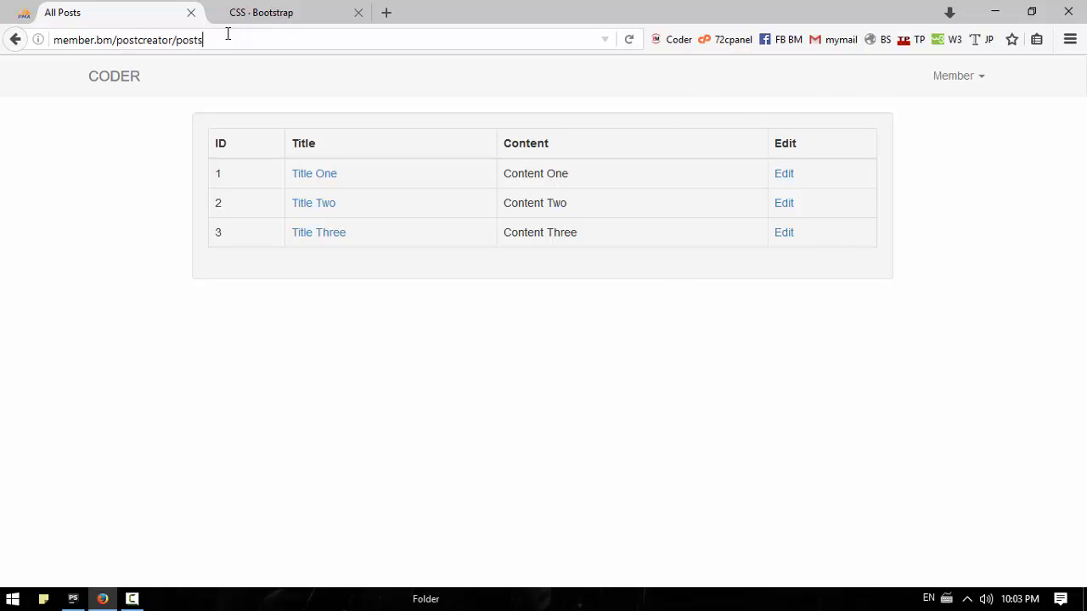
# Select the Member dropdown <li> block in nav.blade.php to duplicate it below
pyautogui.doubleClick(161, 40)
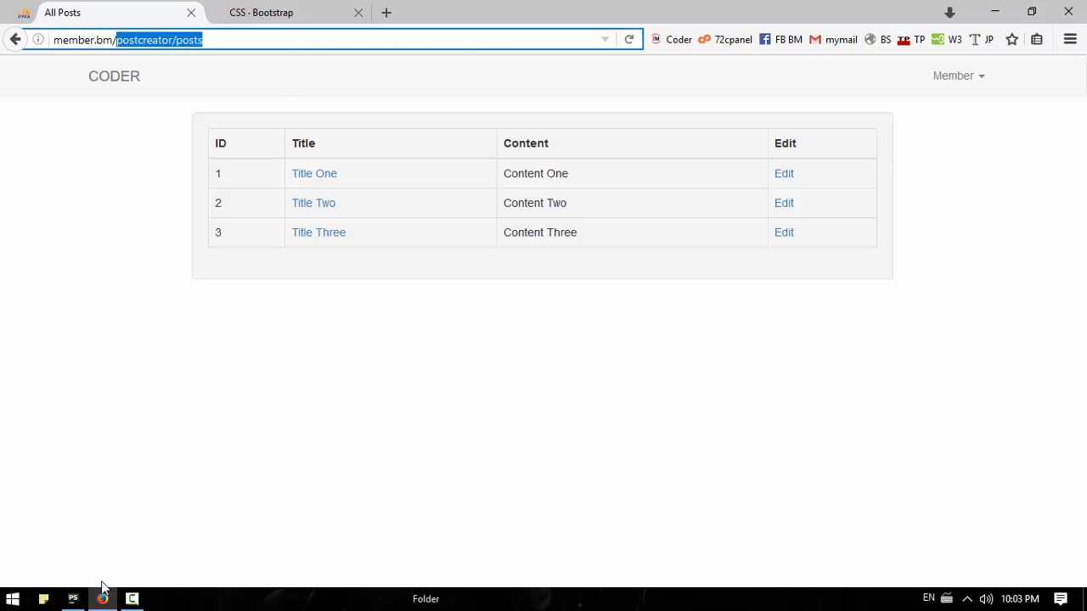
pyautogui.moveTo(73, 599)
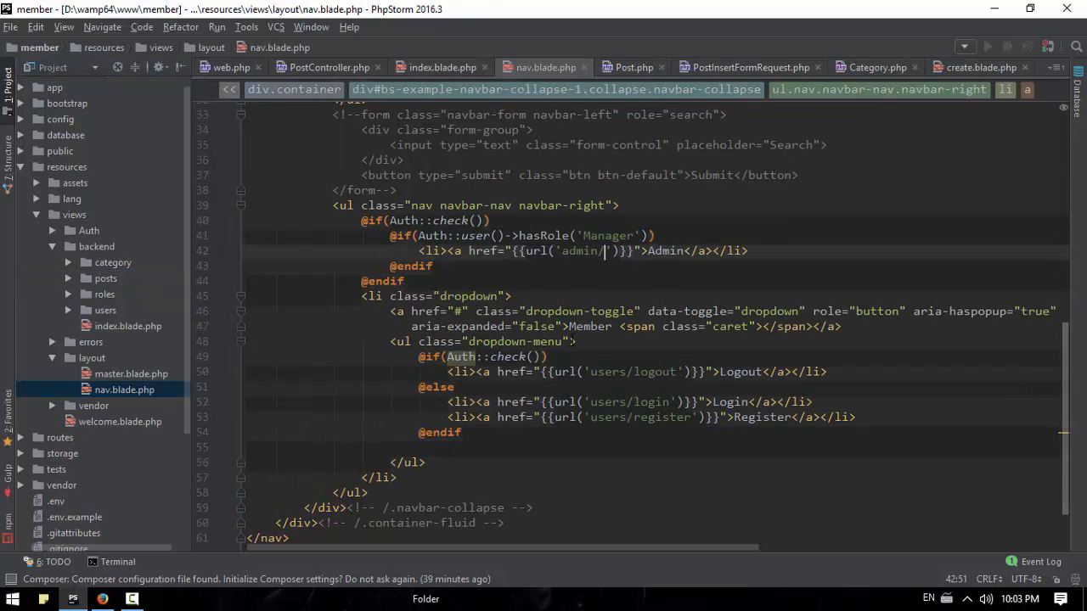
pyautogui.scroll(-3)
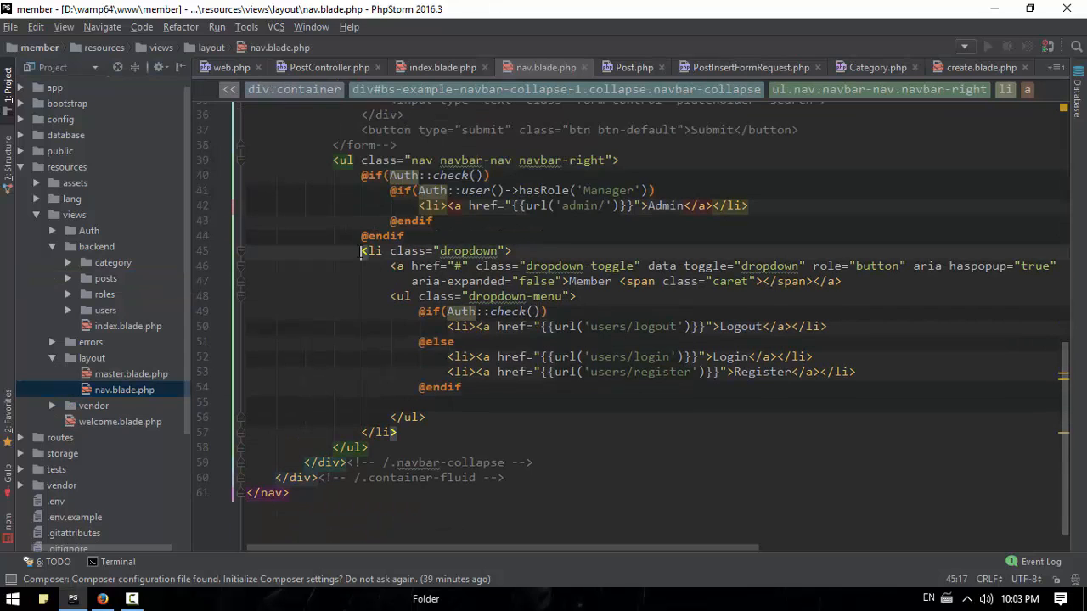
pyautogui.moveTo(359, 251); pyautogui.dragTo(425, 417)
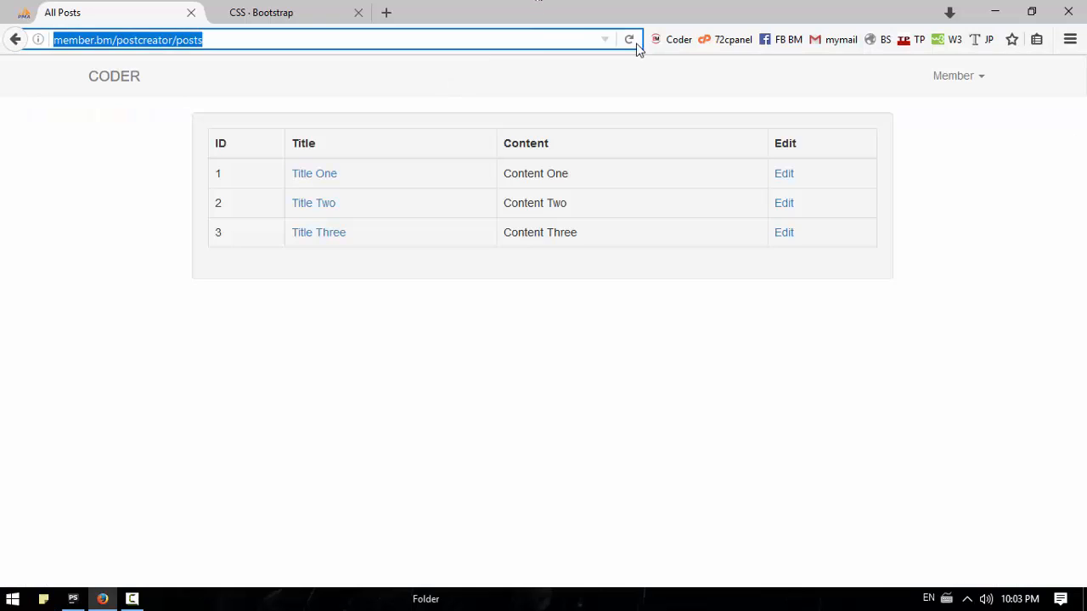
# Reload the posts page and check the newly duplicated Member dropdown in the navbar
pyautogui.click(628, 39)
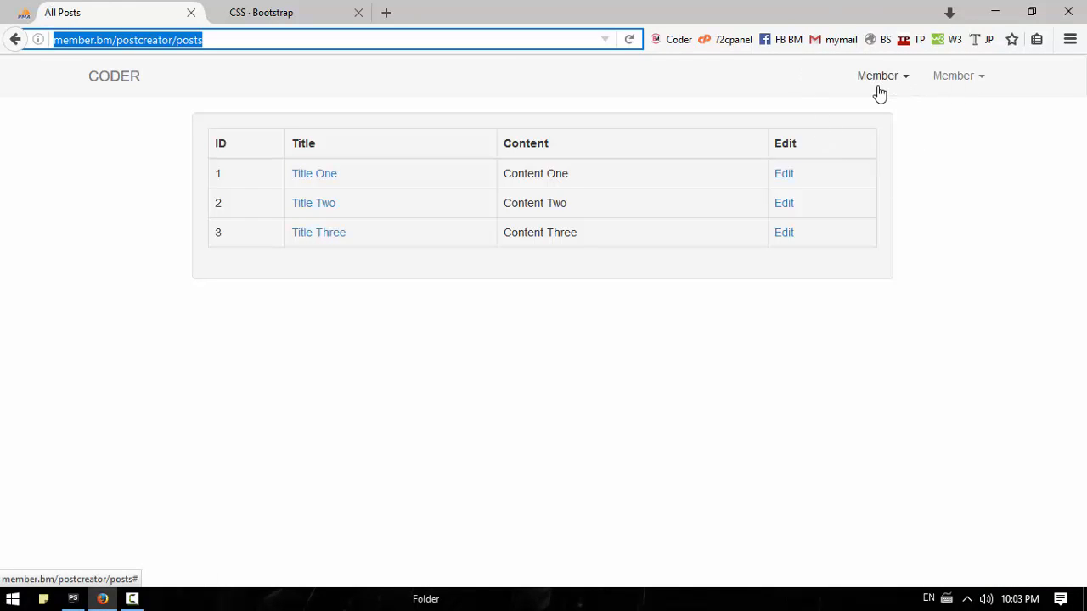
pyautogui.click(131, 599)
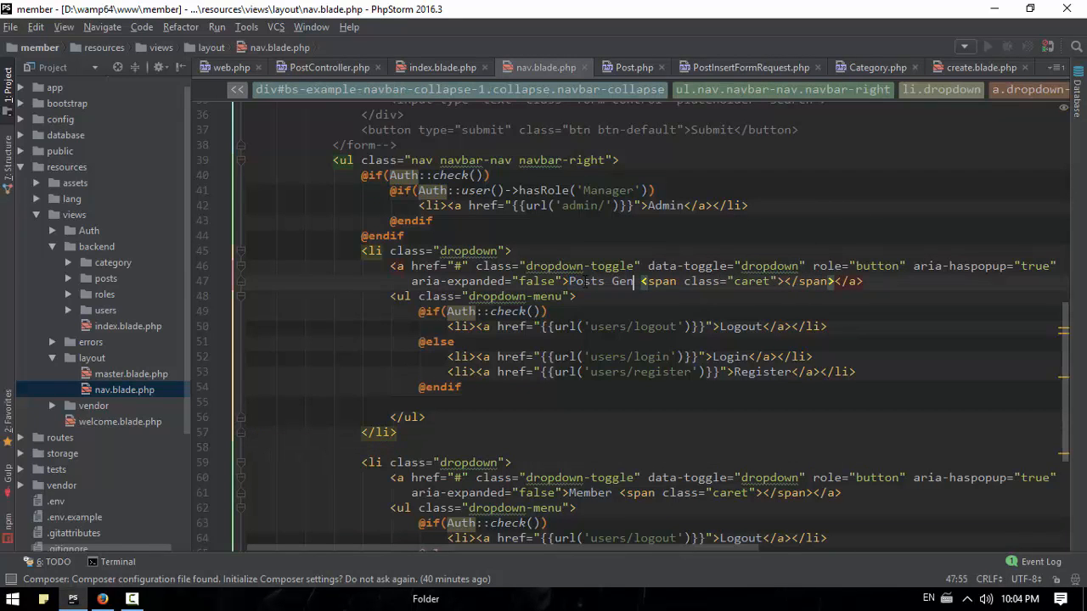
pyautogui.moveTo(425, 326); pyautogui.dragTo(462, 387)
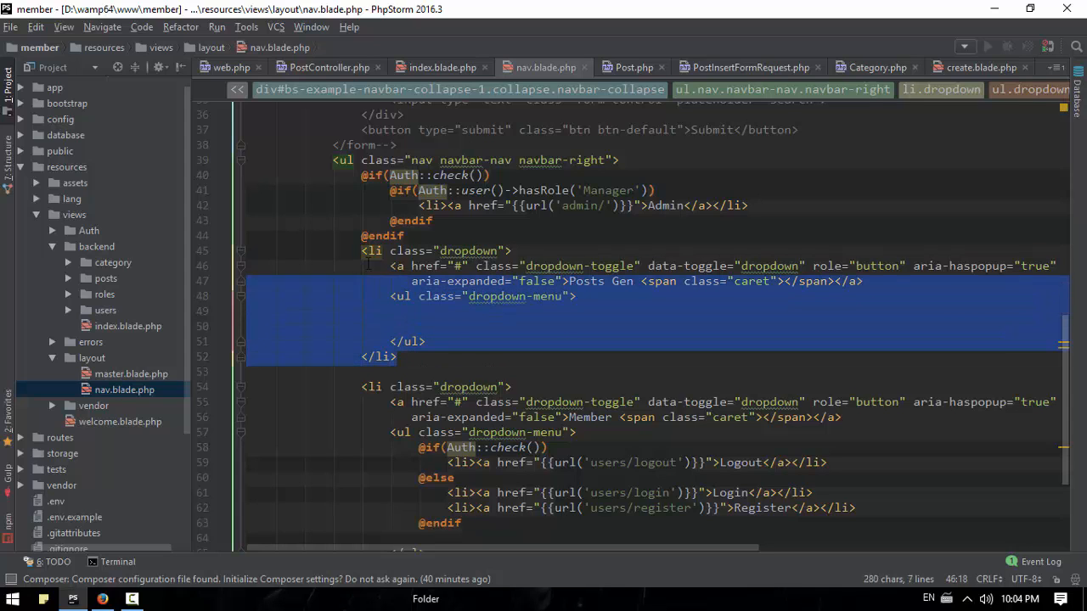
pyautogui.click(406, 235)
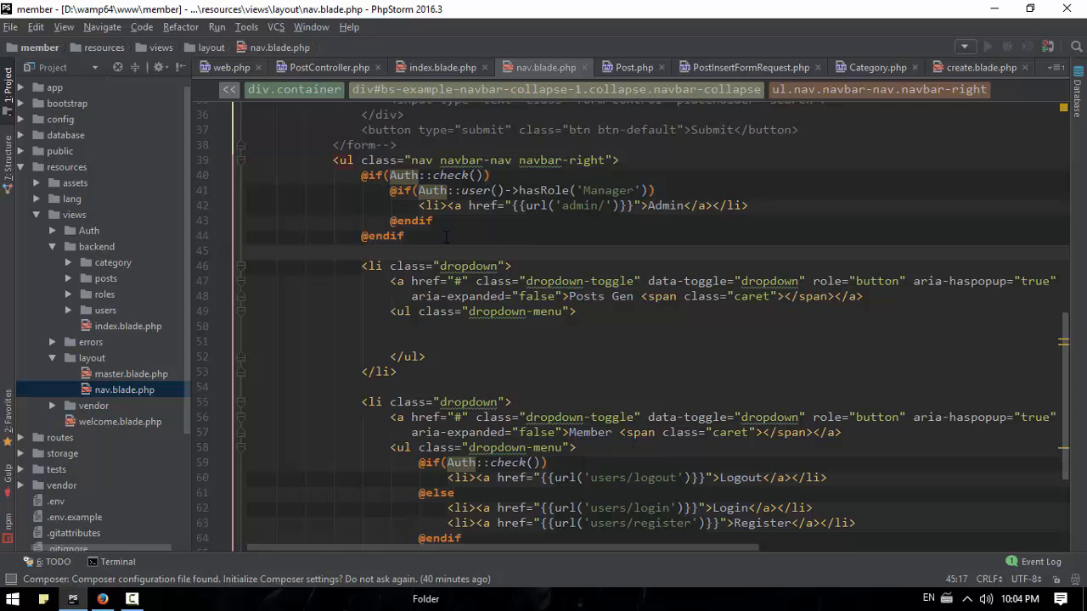
pyautogui.write('@if')
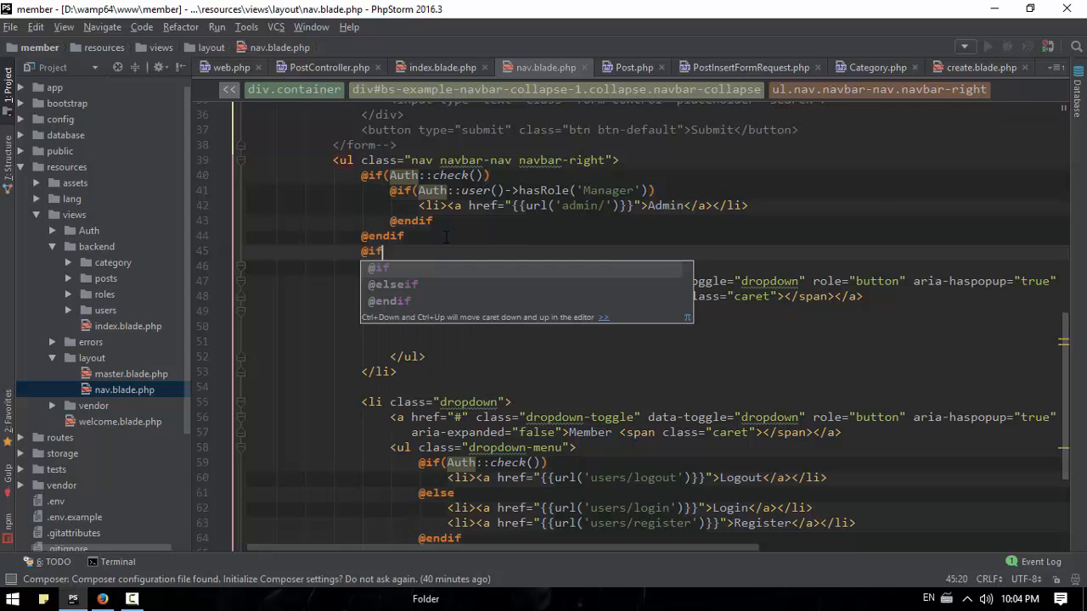
pyautogui.write('(Auth::check(')
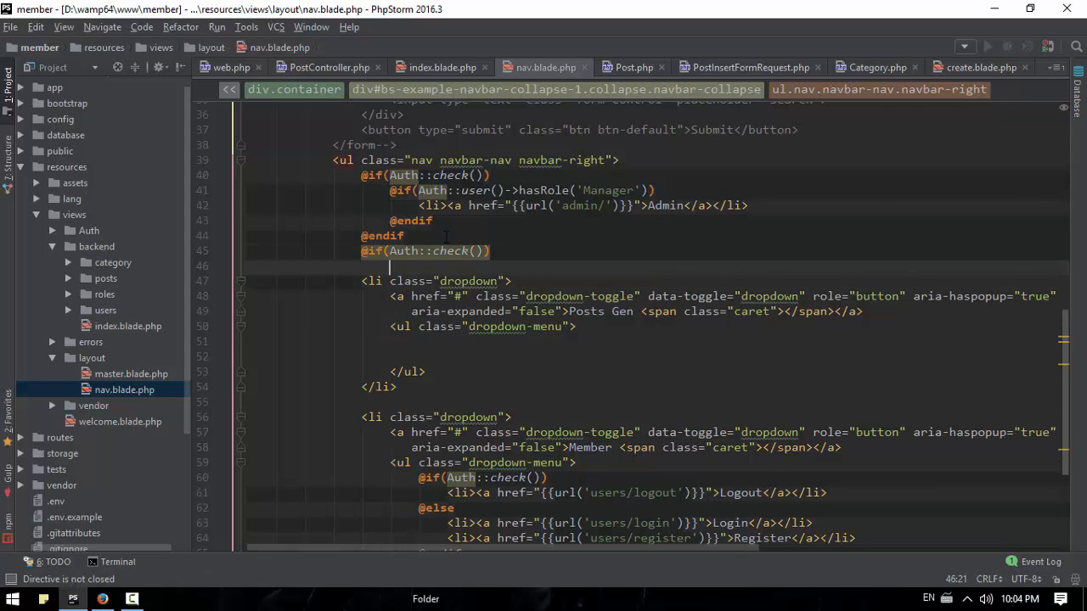
pyautogui.write('@endif')
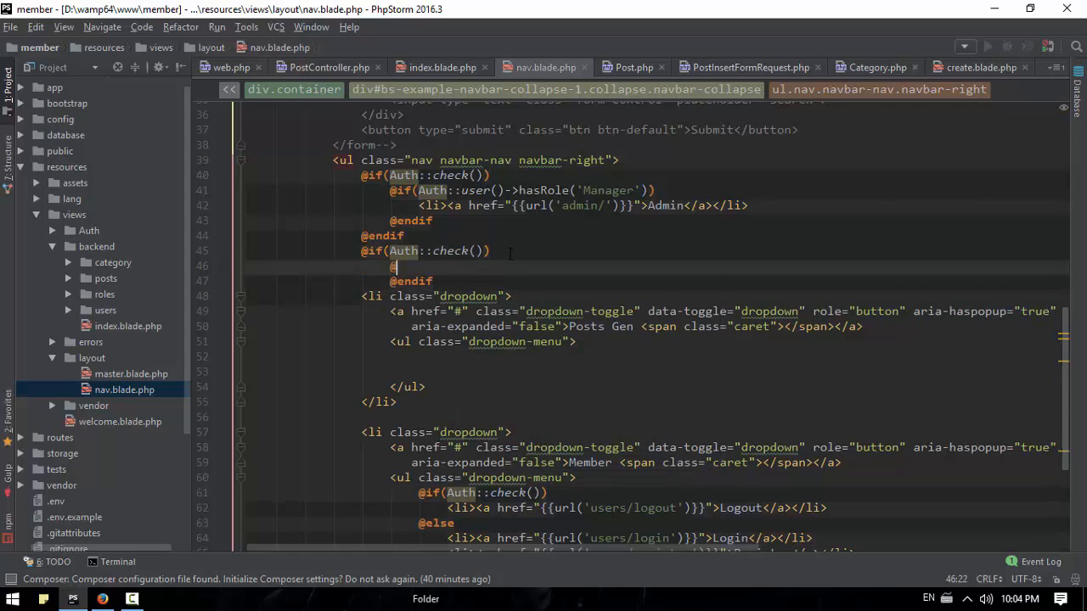
pyautogui.write('if')
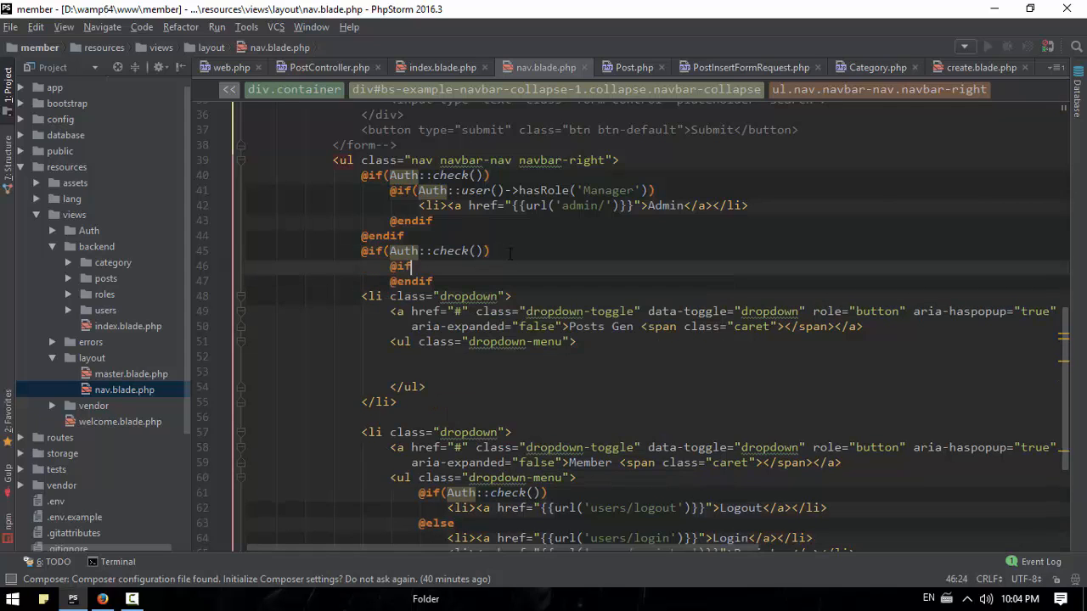
pyautogui.write('Auth::user()-')
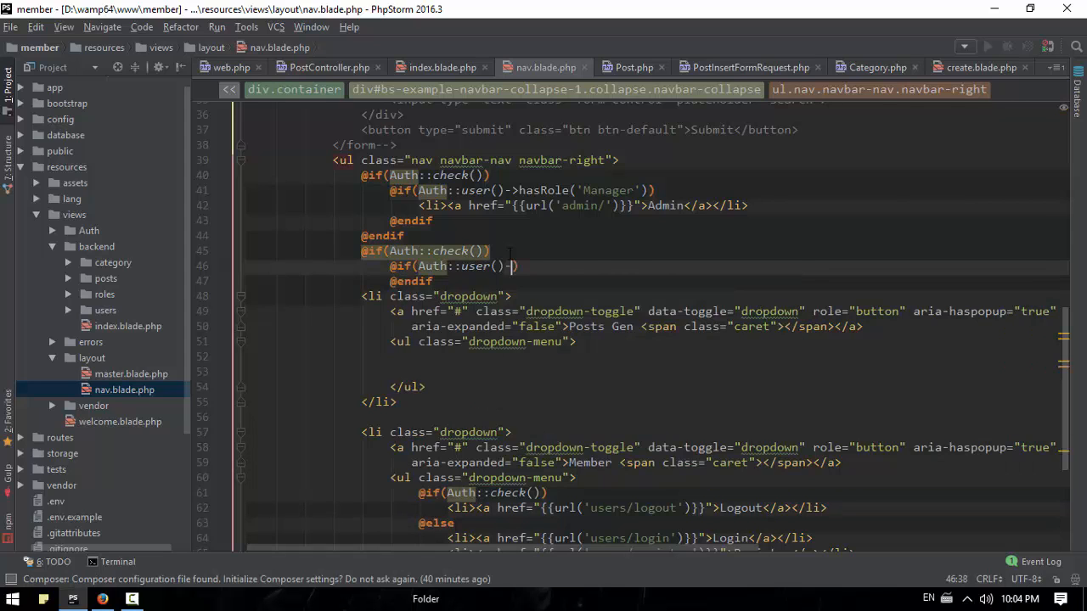
pyautogui.write('>')
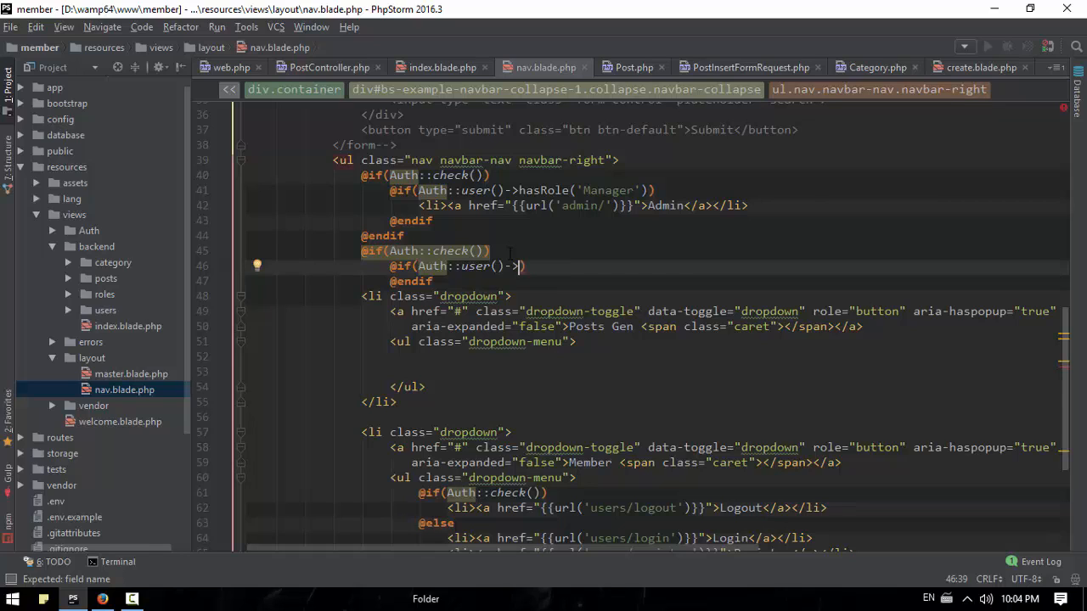
pyautogui.write('hasRole()')
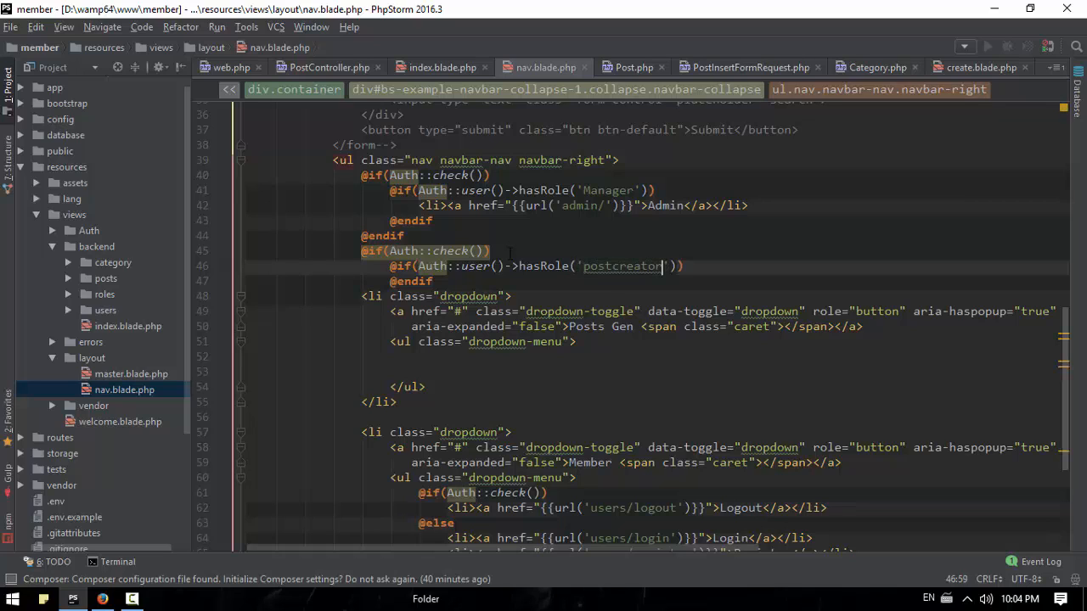
# Extend the role condition with || Auth::user()->hasRole('manager')
pyautogui.write('||')
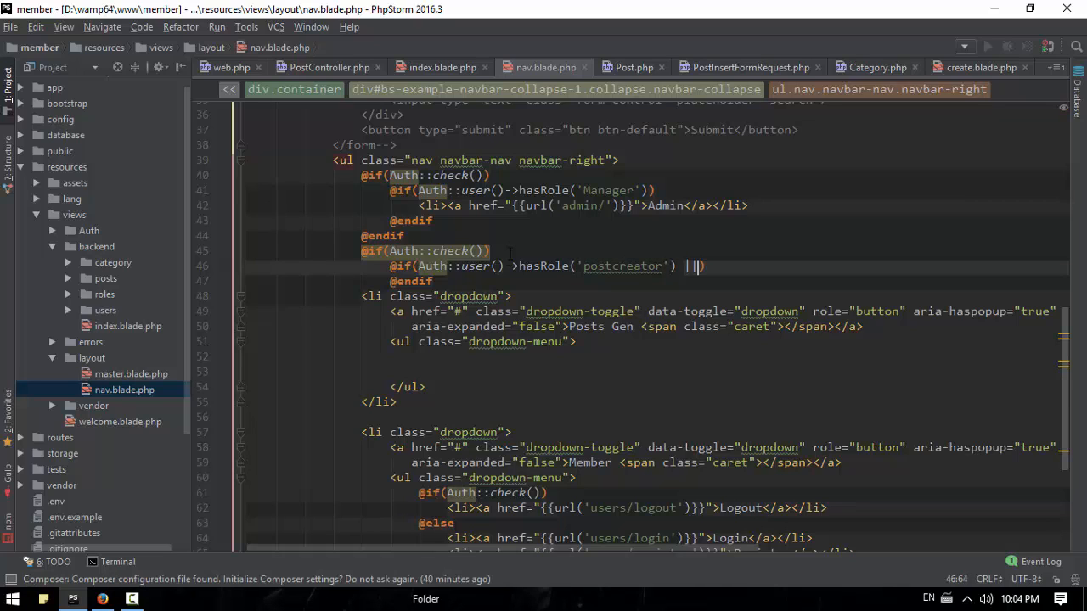
pyautogui.write('Auth::user(')
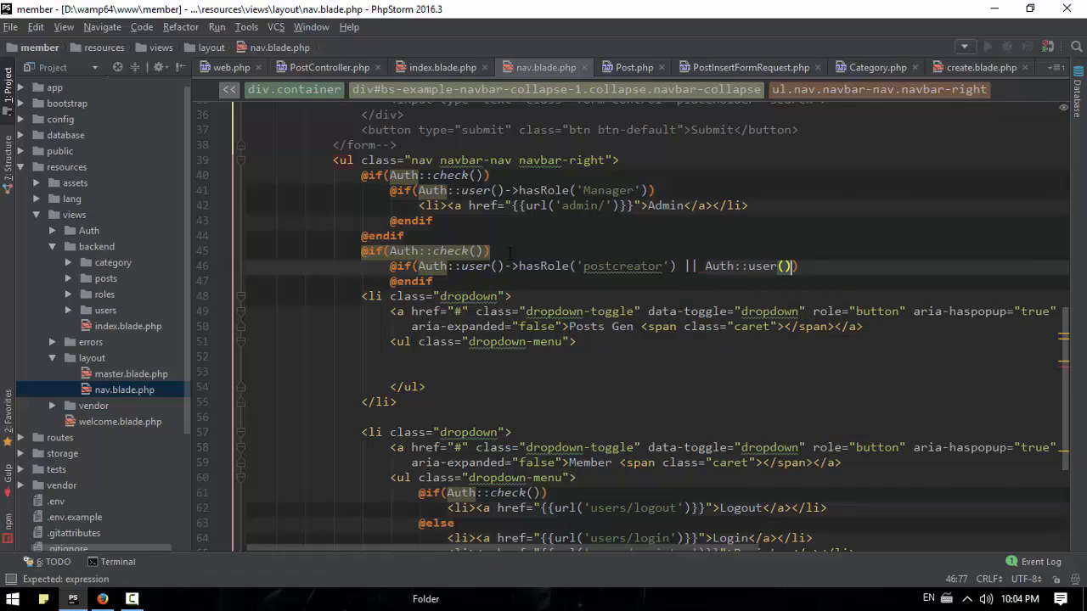
pyautogui.write("->hasRole('")
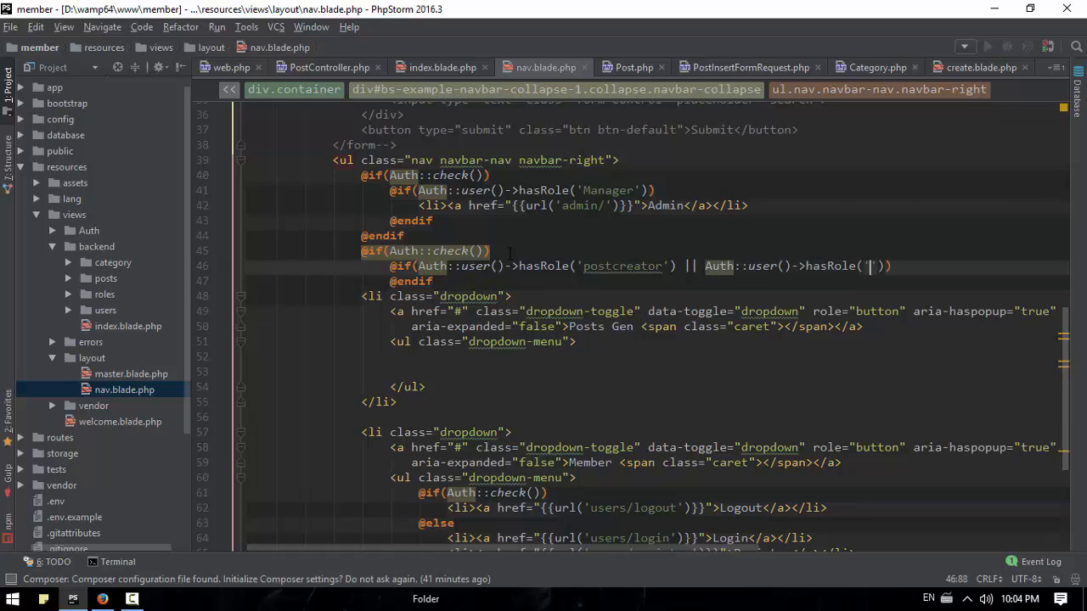
pyautogui.write('manager')
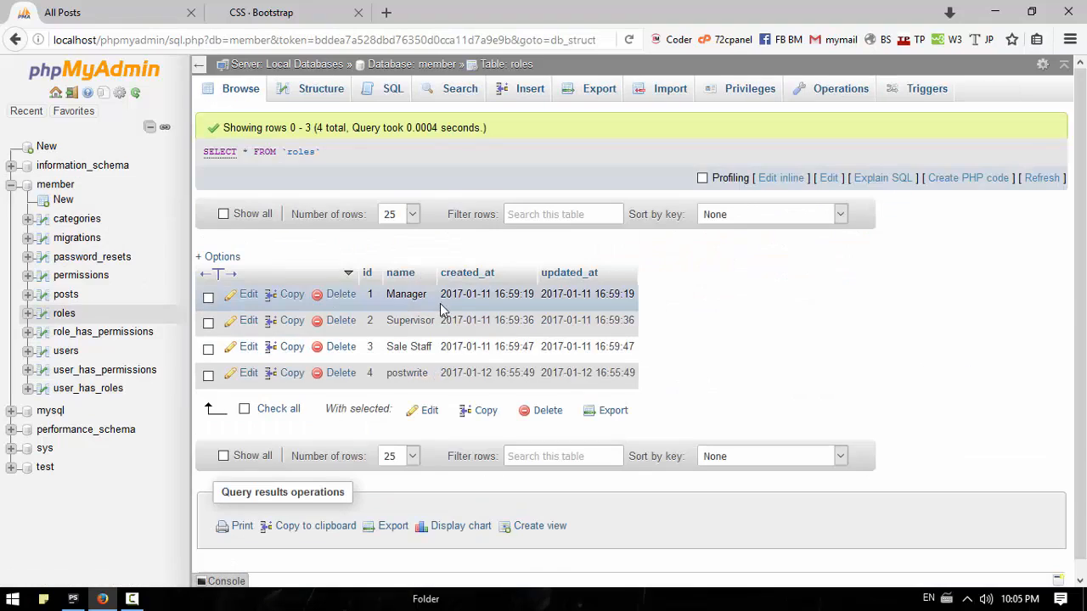
pyautogui.moveTo(109, 580)
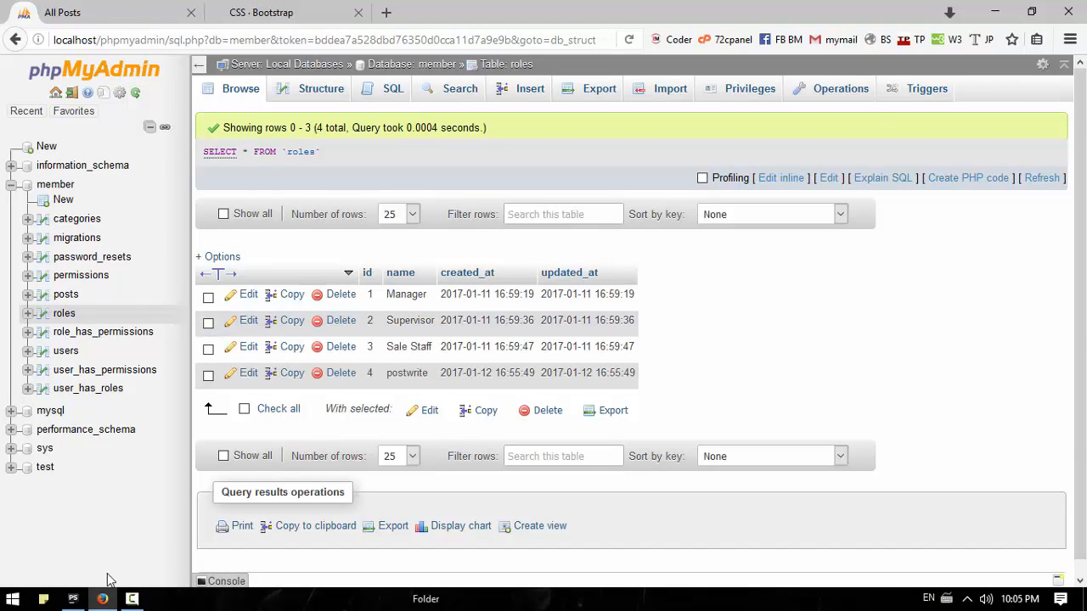
# Select and copy the postwrite role name from phpMyAdmin's roles table
pyautogui.doubleClick(406, 373)
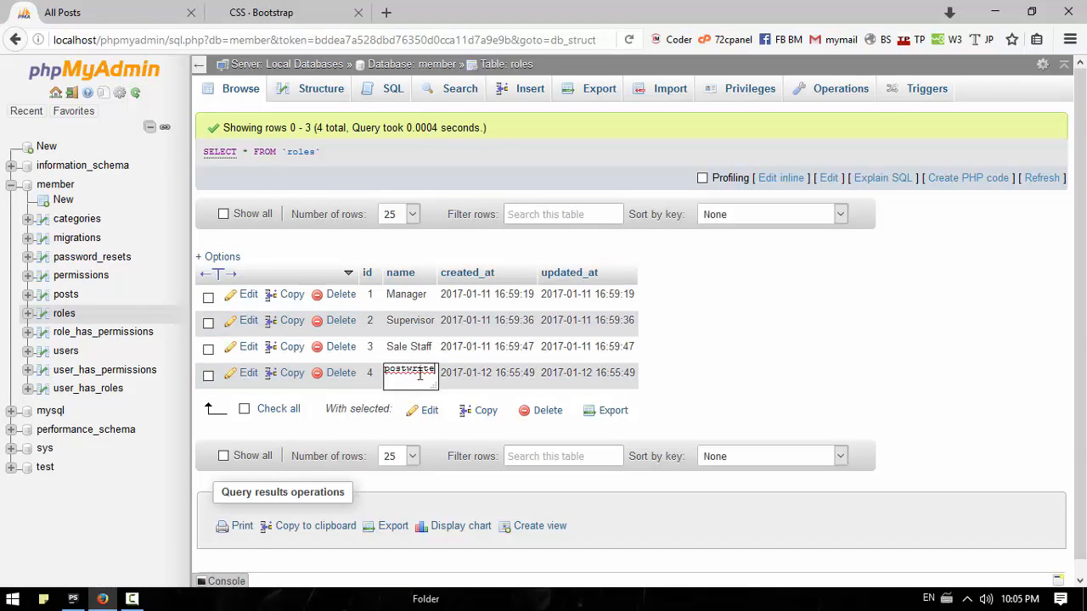
pyautogui.doubleClick(409, 371)
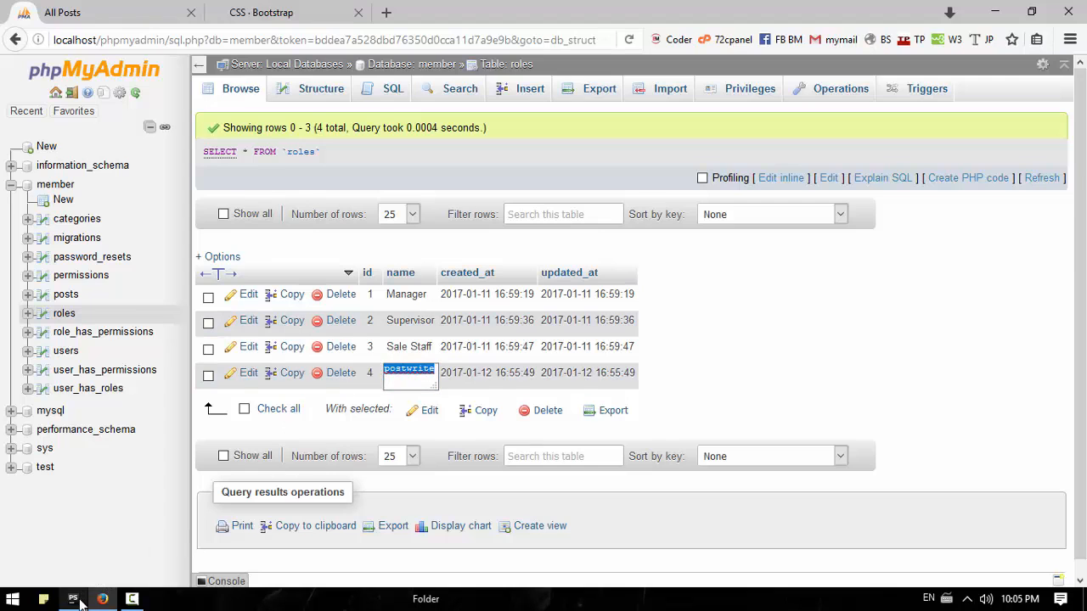
pyautogui.click(73, 599)
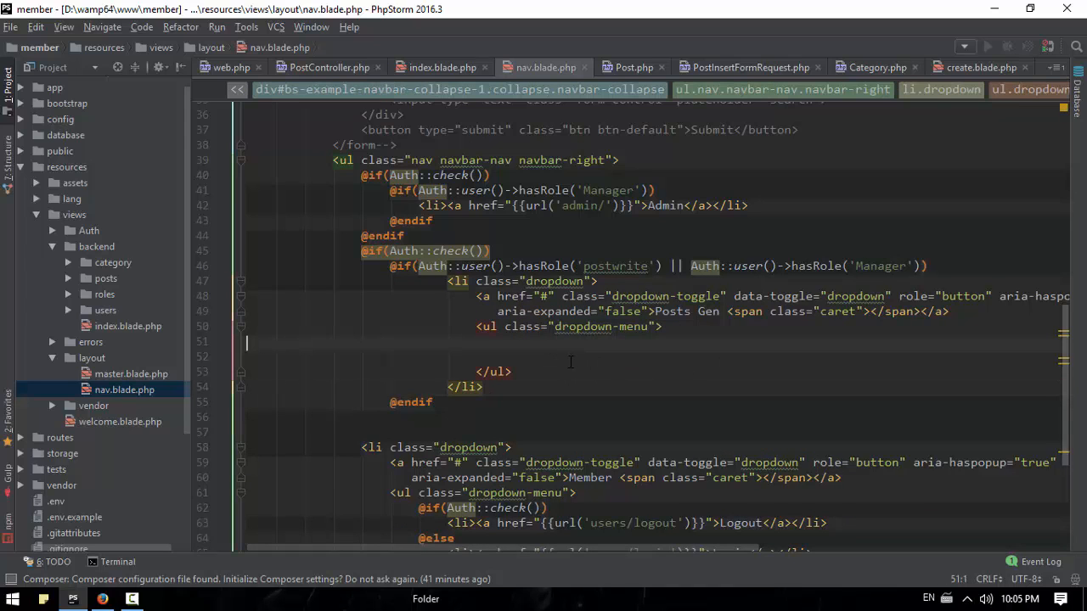
# Change the roles to 'postwrite' and 'Manager' and nest the Posts Gen block inside
pyautogui.click(101, 600)
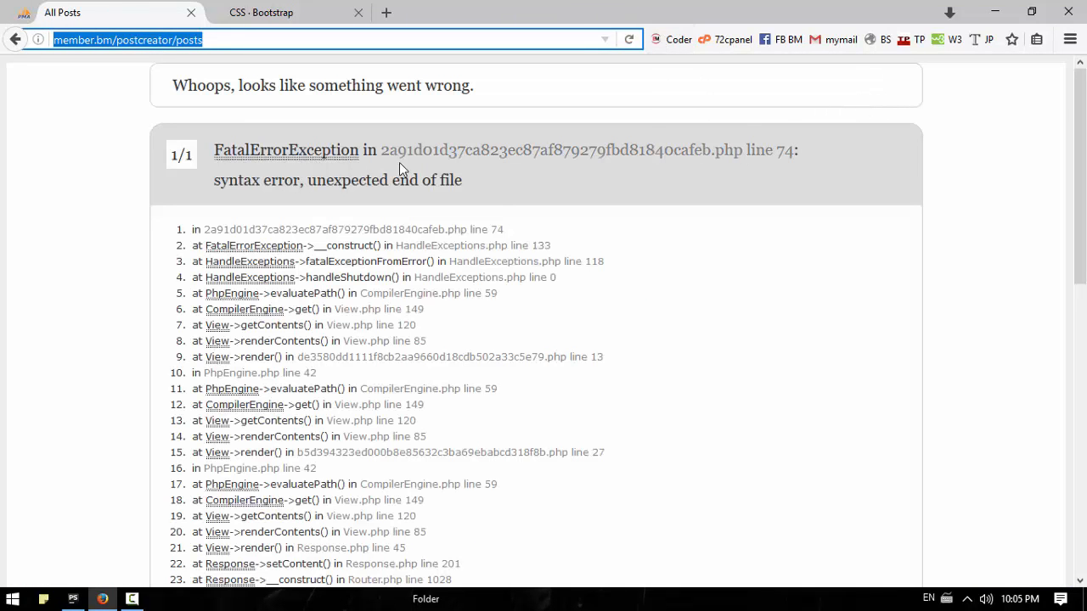
pyautogui.click(72, 600)
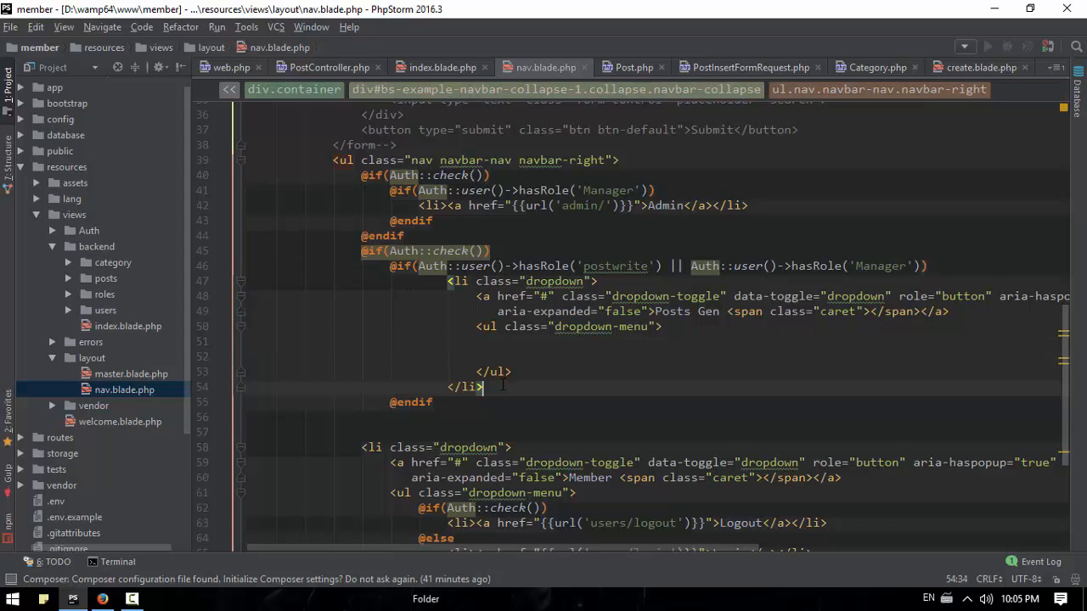
pyautogui.write('@end')
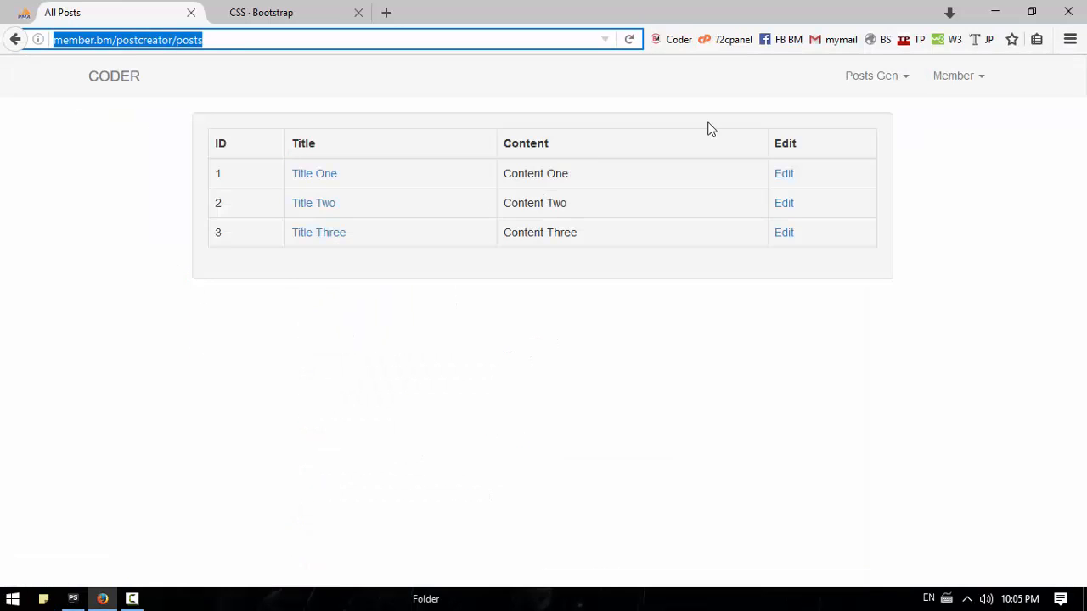
pyautogui.click(132, 599)
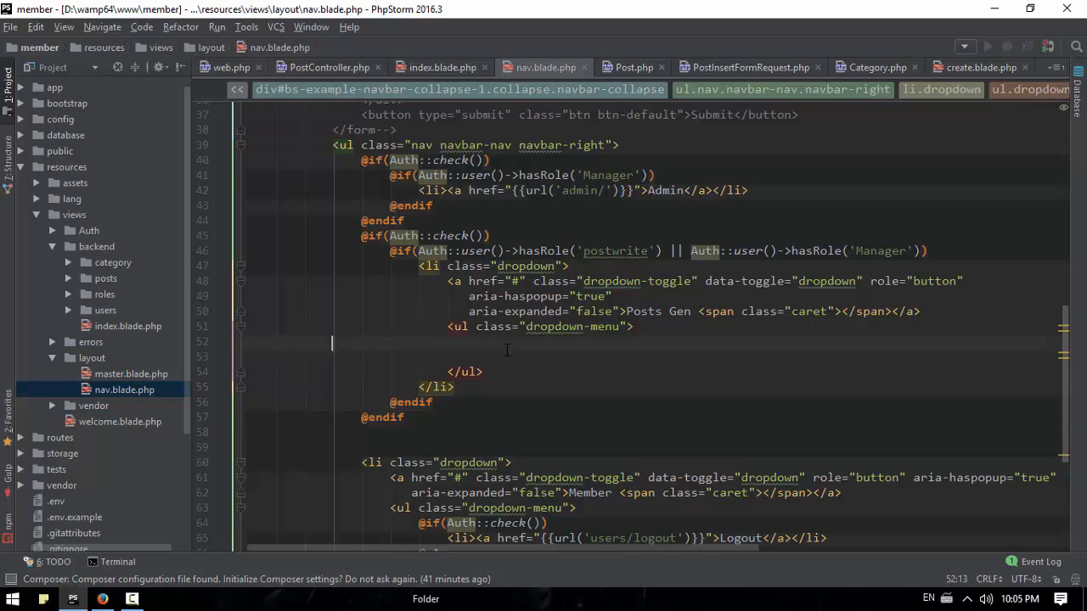
pyautogui.write('<li></li>')
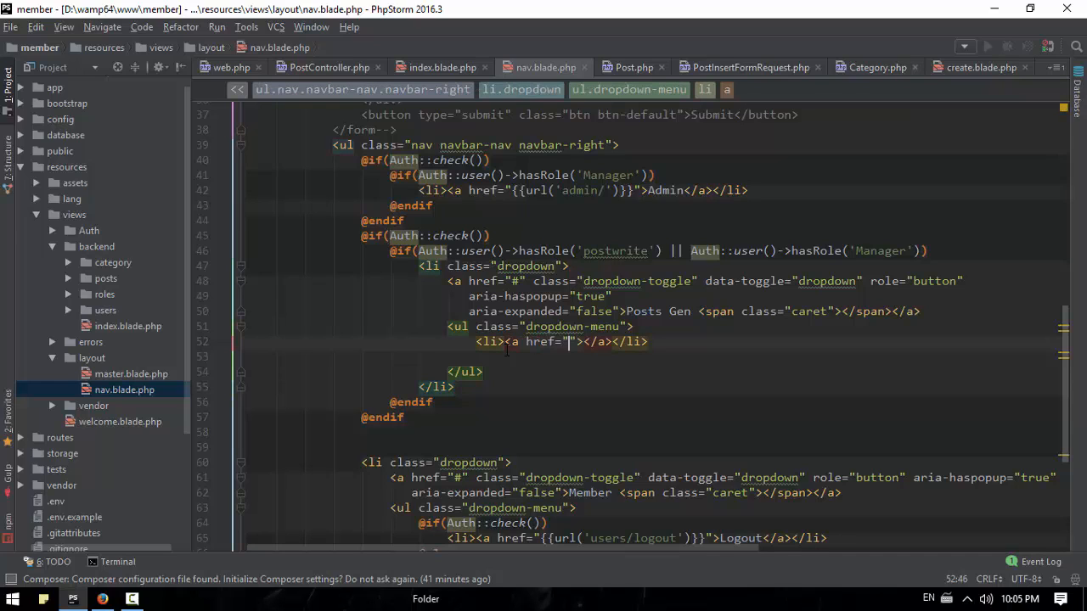
pyautogui.write('#')
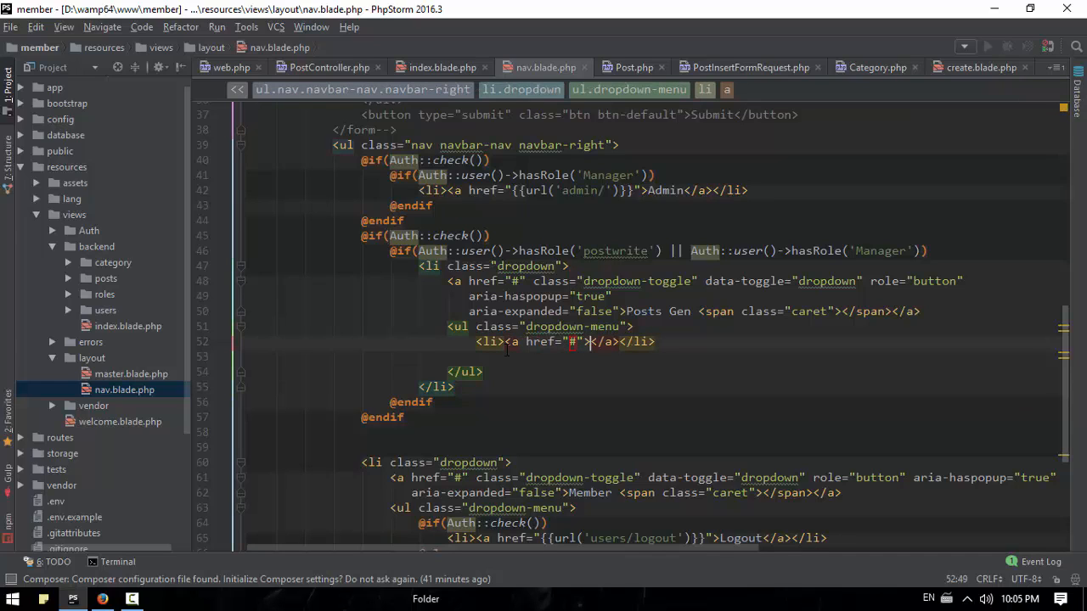
pyautogui.write('Create A Post')
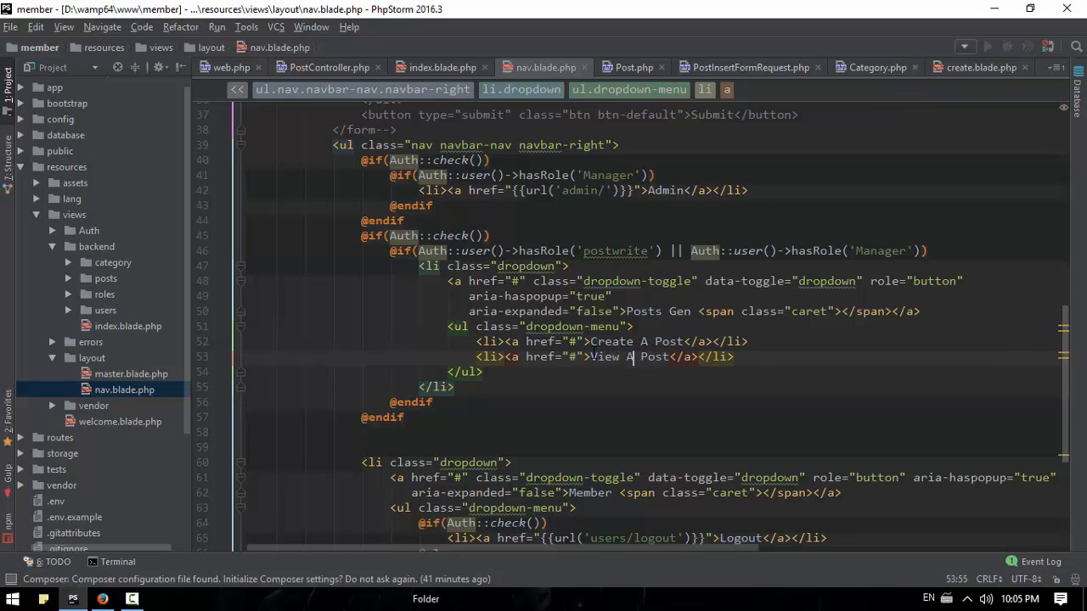
# Reload the site, then log in via Member > Login with the email 'biberk'
pyautogui.click(101, 598)
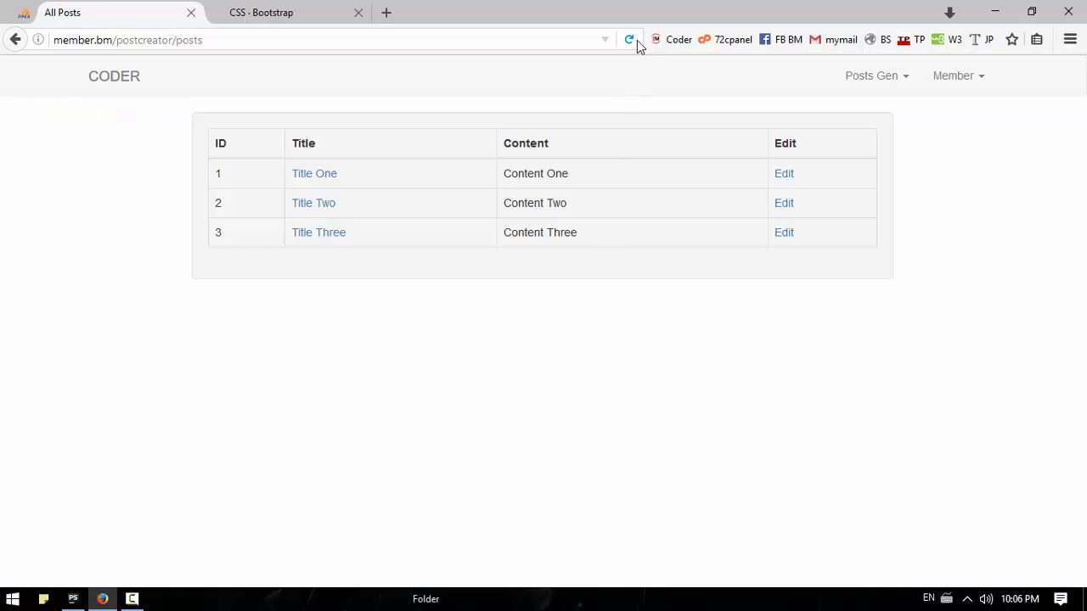
pyautogui.moveTo(876, 75)
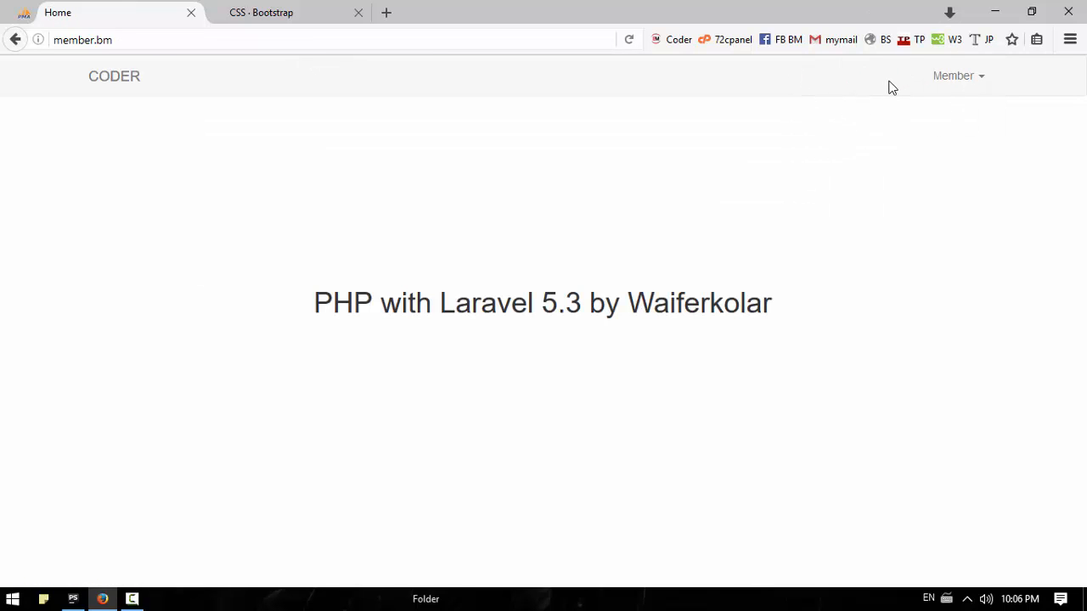
pyautogui.click(957, 76)
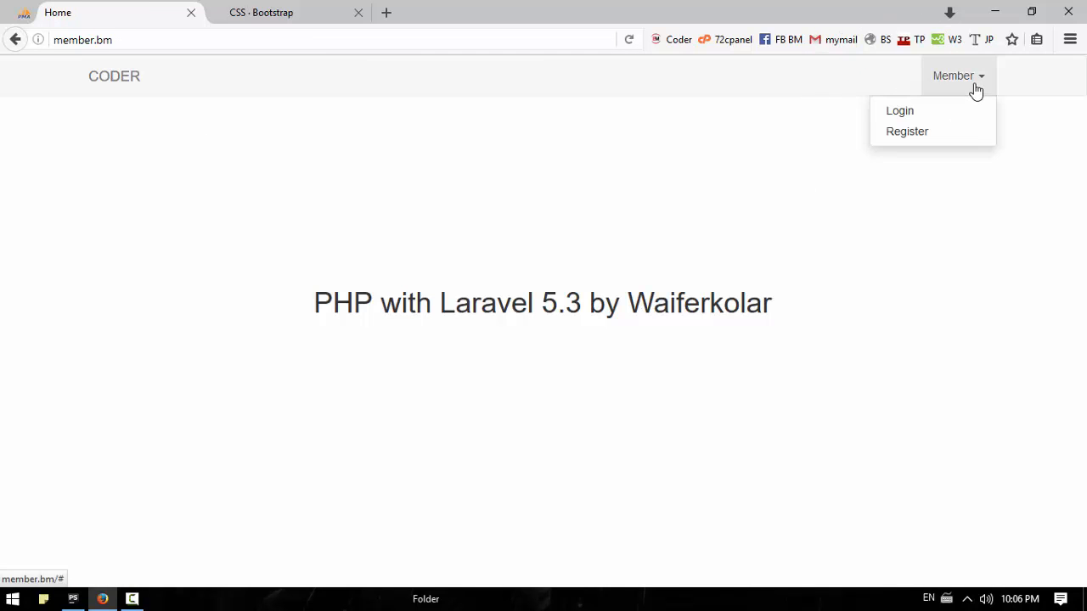
pyautogui.click(899, 110)
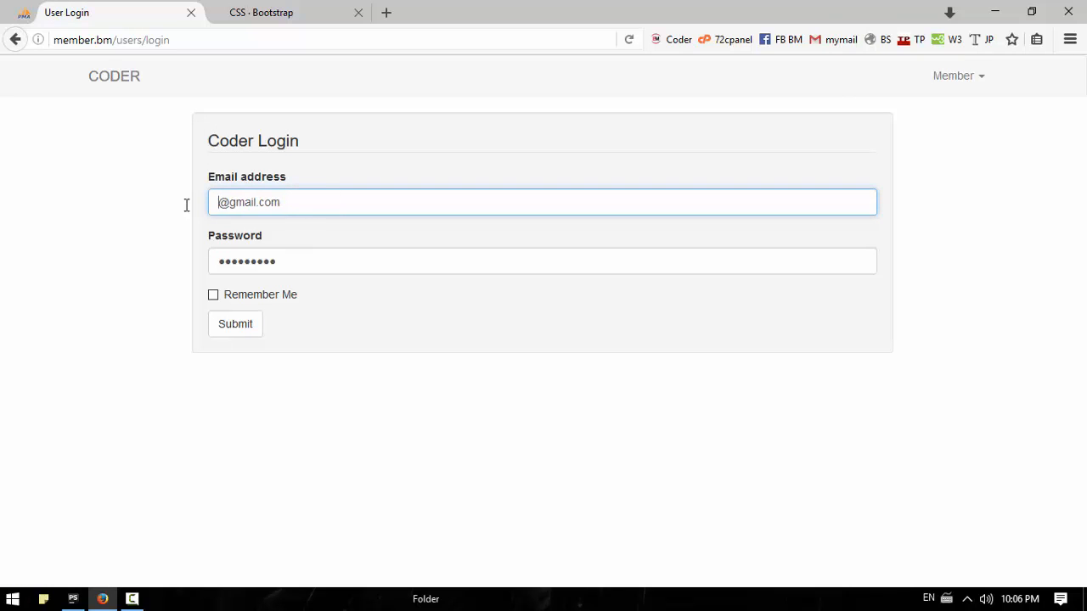
pyautogui.write('biberk')
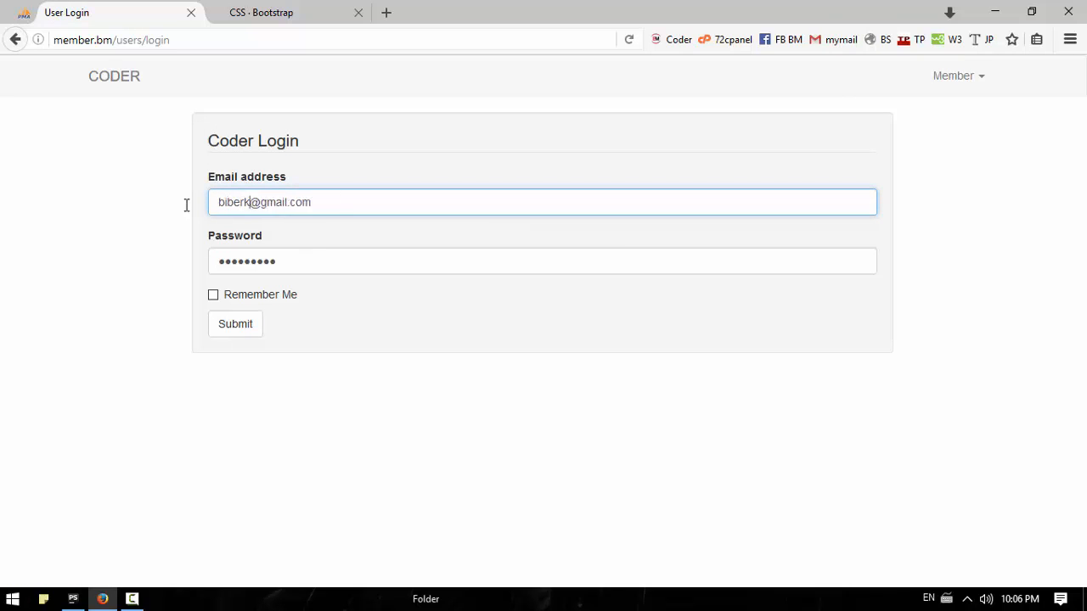
pyautogui.click(235, 323)
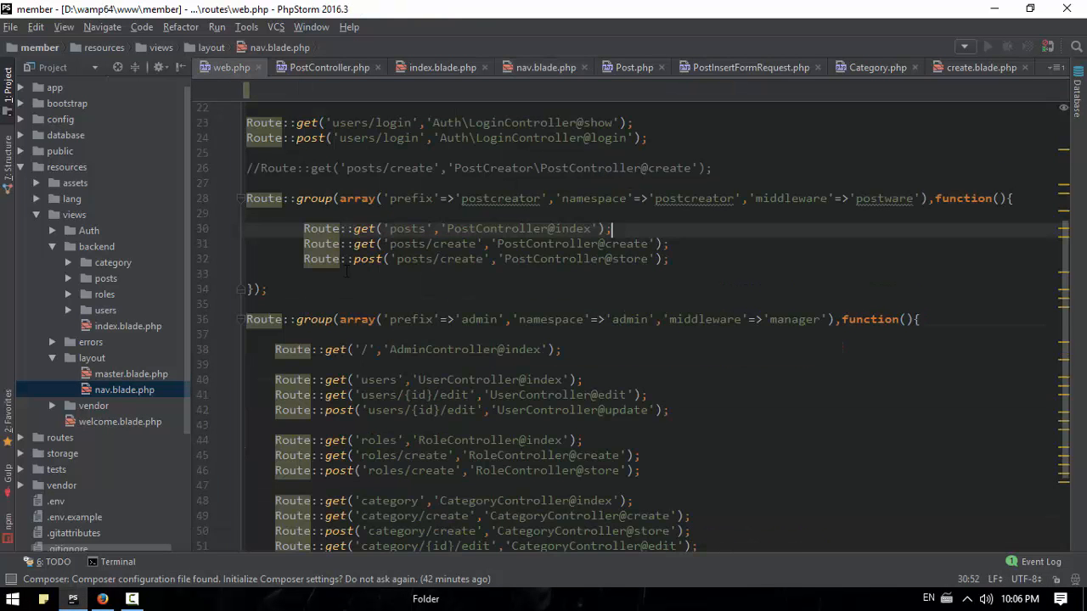
# Point the Create A Post href to {{url('posts/create')}}, matching the web.php route
pyautogui.doubleClick(431, 244)
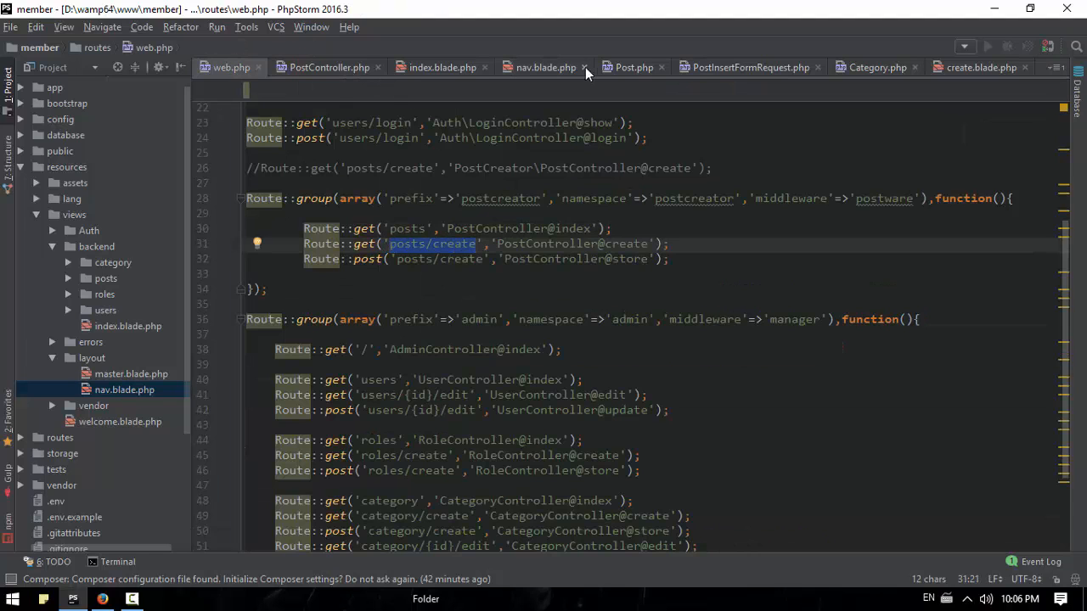
pyautogui.click(545, 67)
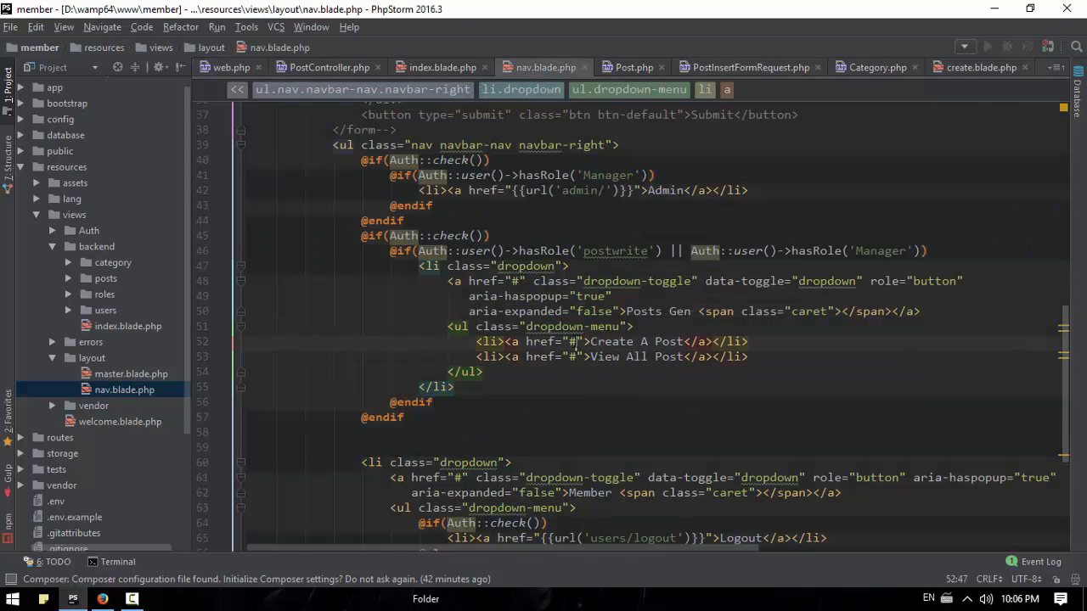
pyautogui.write('{{}}')
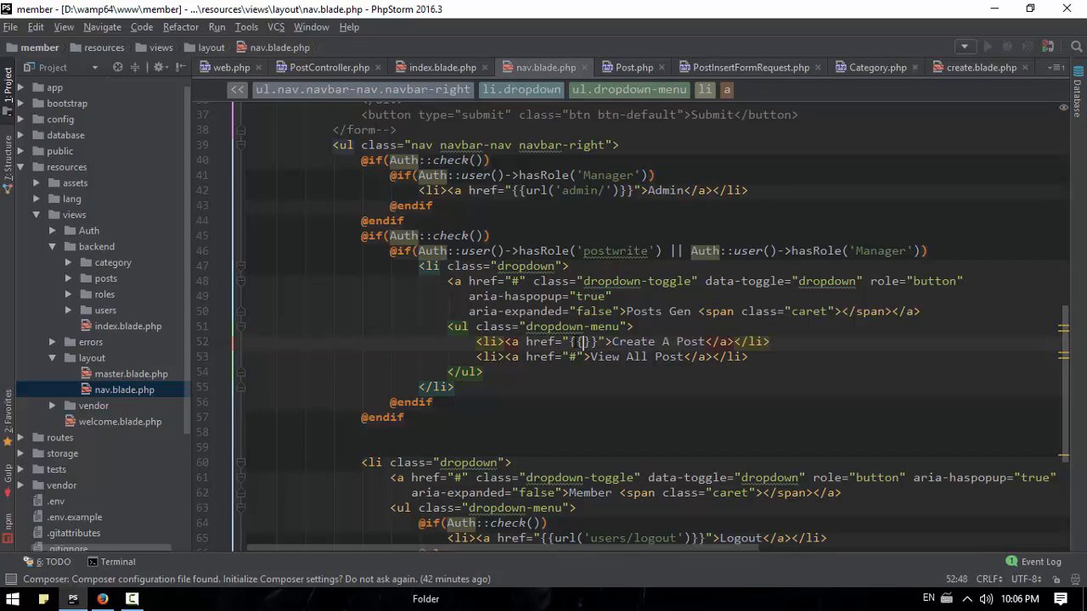
pyautogui.write("url('')")
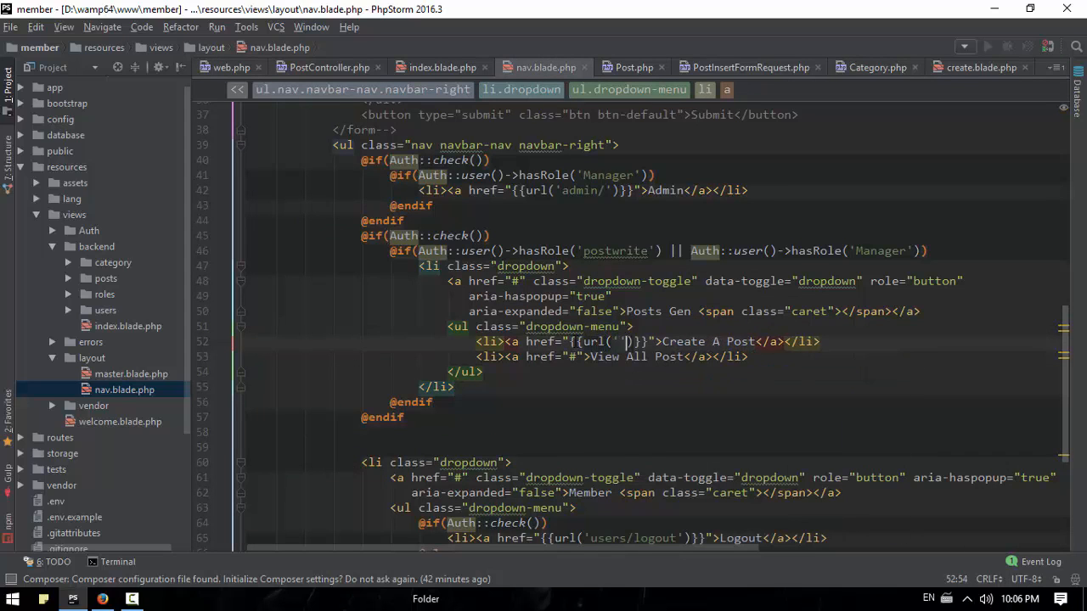
pyautogui.write('posts/create')
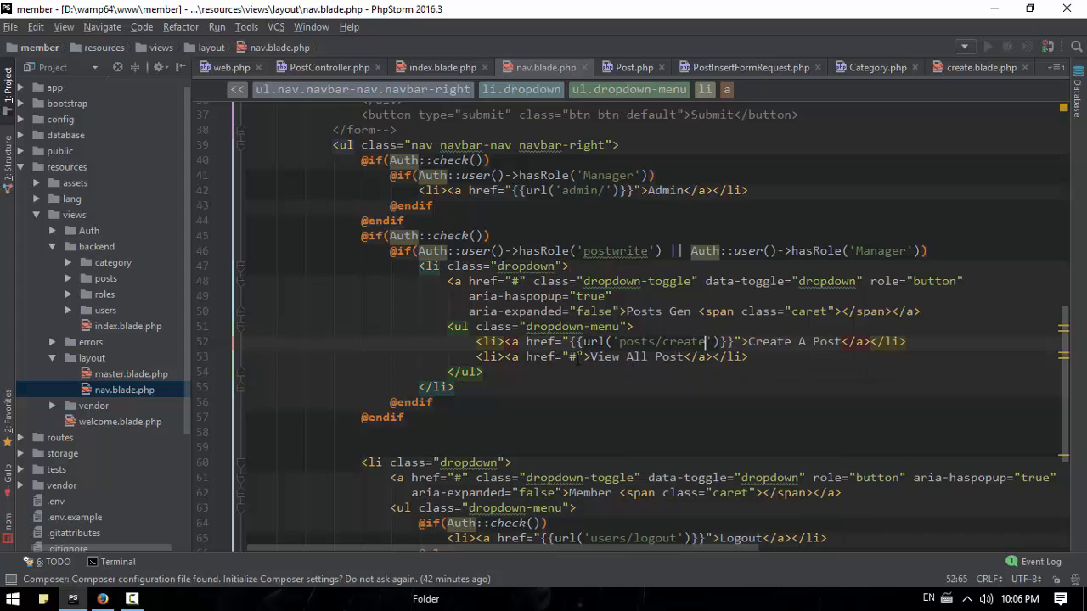
pyautogui.click(224, 67)
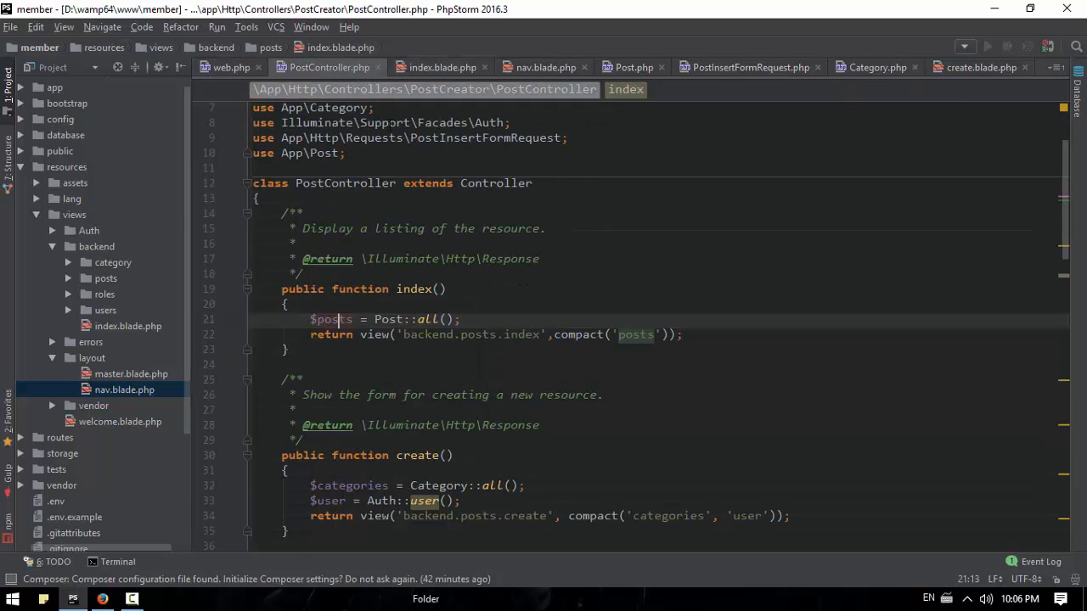
# Link View All Post to {{url('posts')}} and prefix Create A Post's path with postcreator/
pyautogui.click(545, 67)
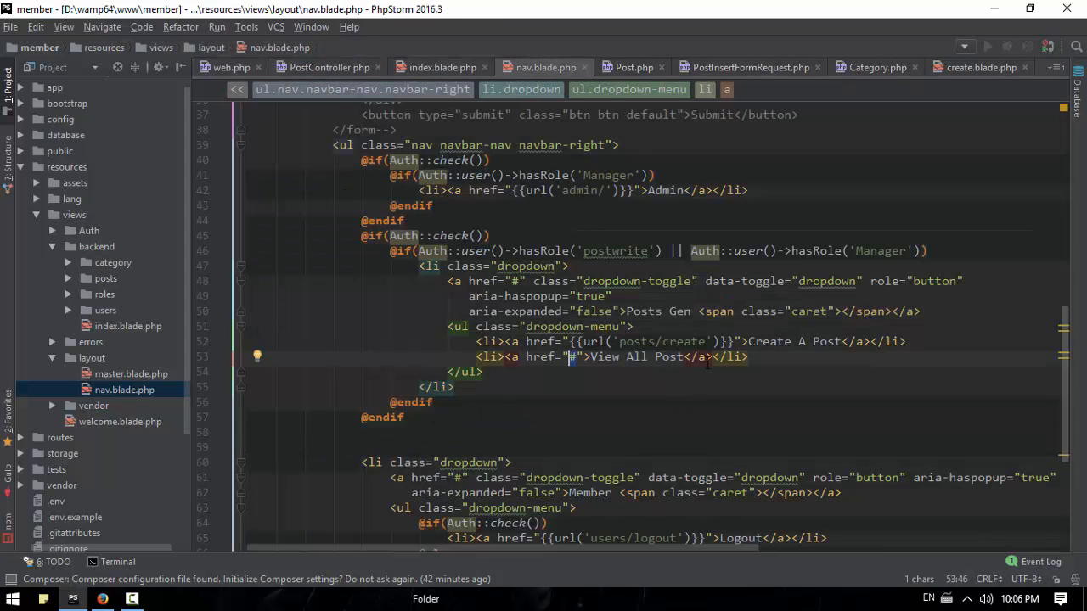
pyautogui.press('Backspace')
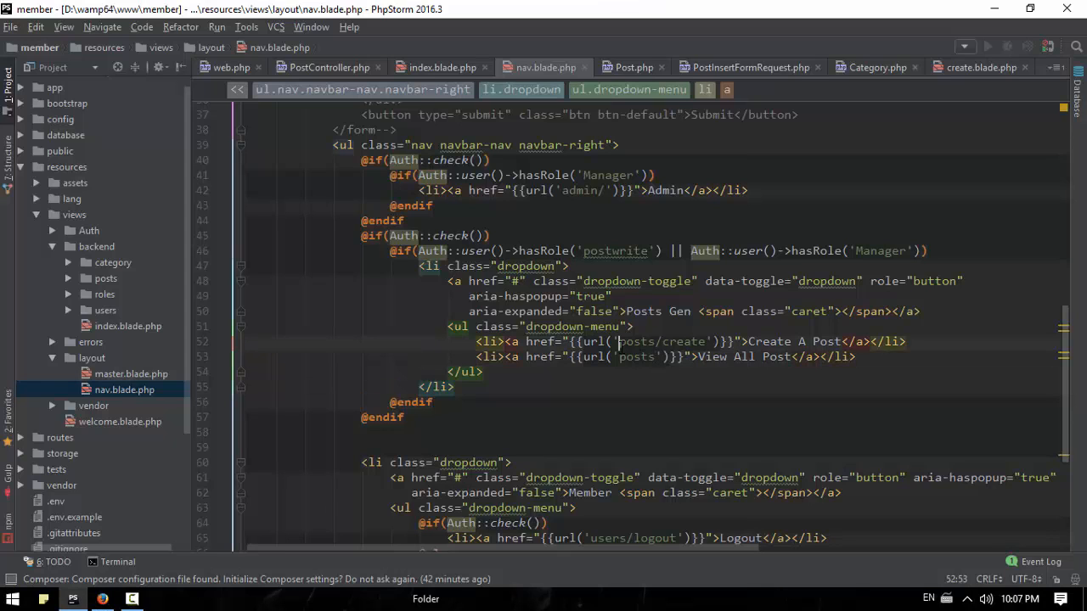
pyautogui.write('postcreator/')
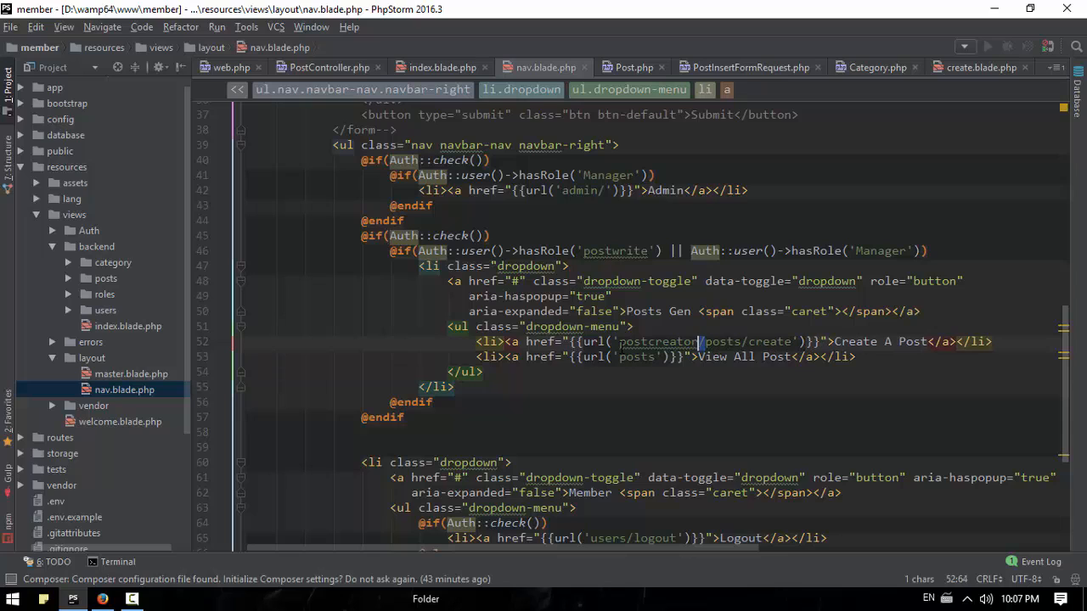
pyautogui.doubleClick(658, 341)
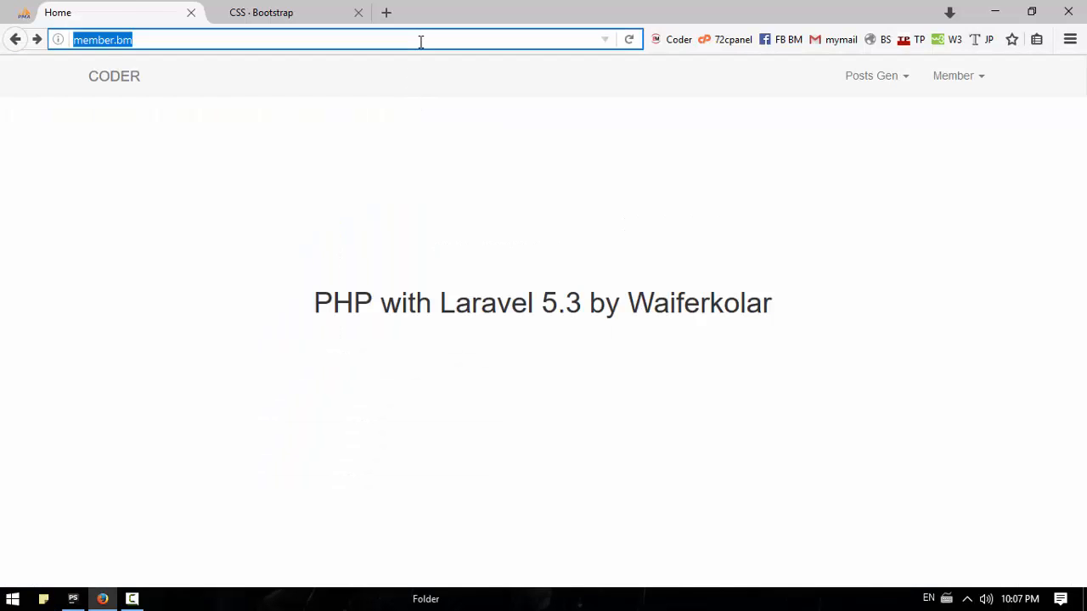
# Choose View All Post from the Posts Gen dropdown to load member.bm/postcreator/posts
pyautogui.click(871, 76)
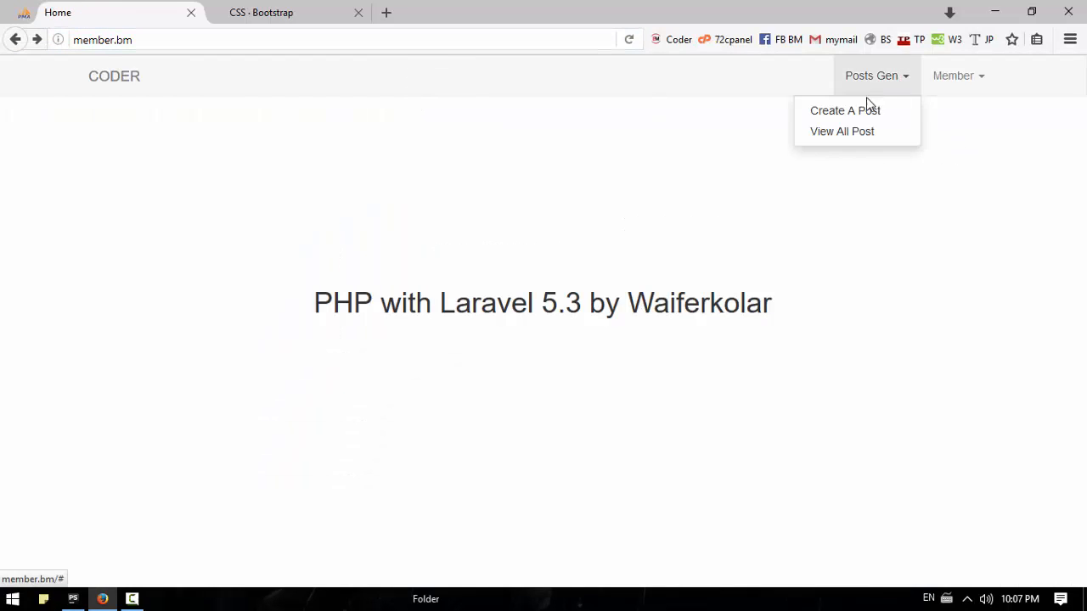
pyautogui.click(844, 110)
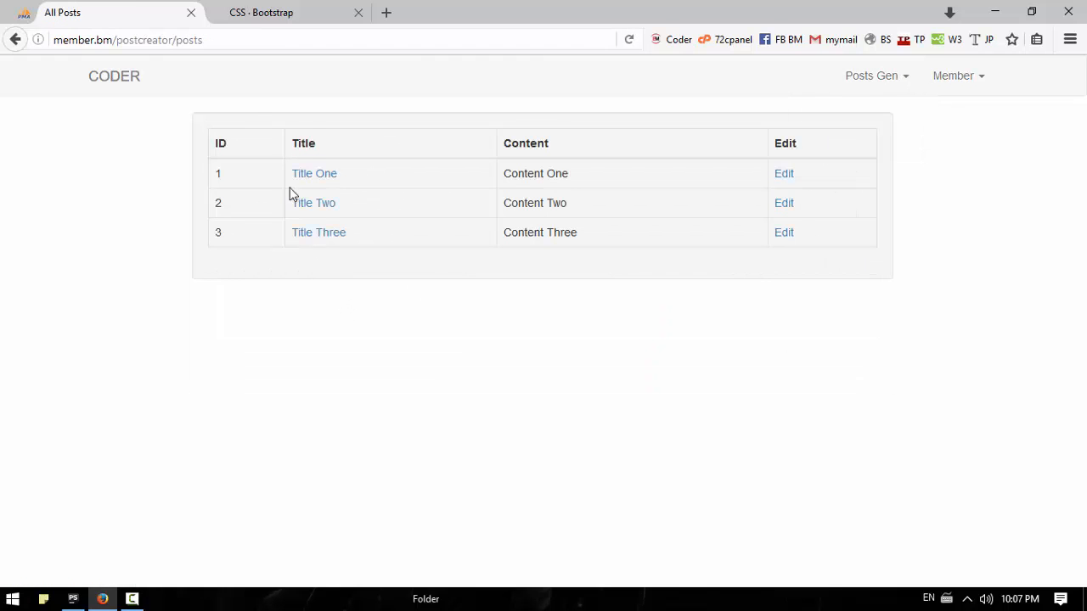
pyautogui.moveTo(753, 343)
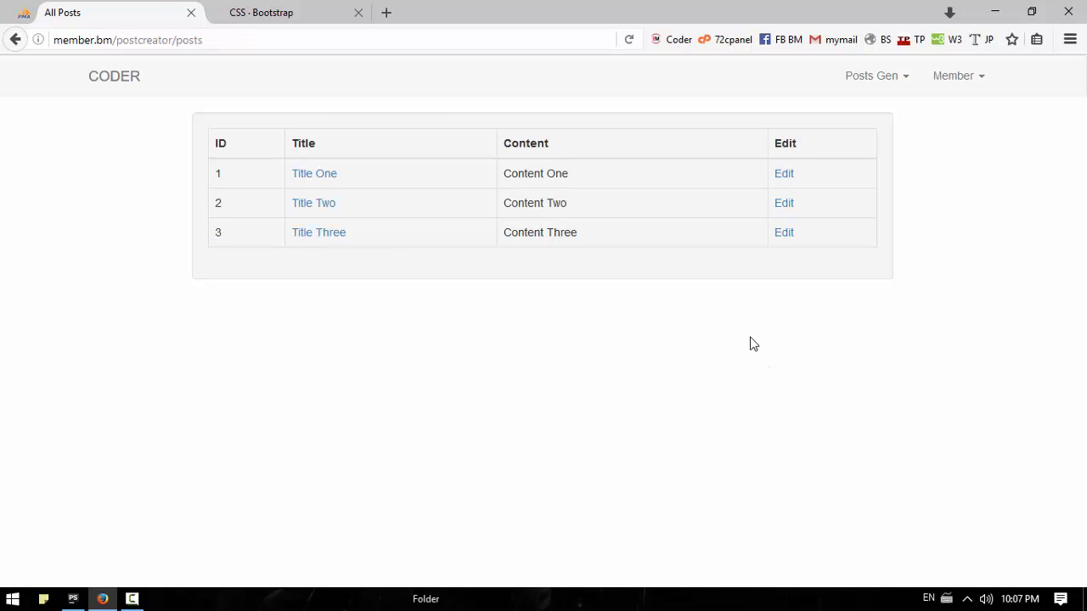
pyautogui.moveTo(735, 293)
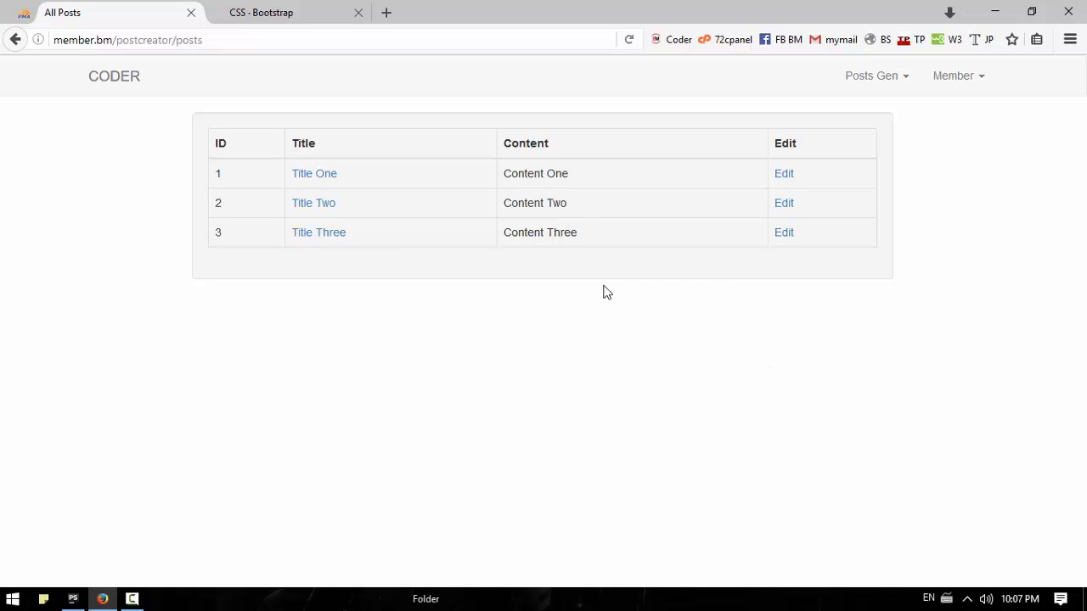
pyautogui.moveTo(314, 173)
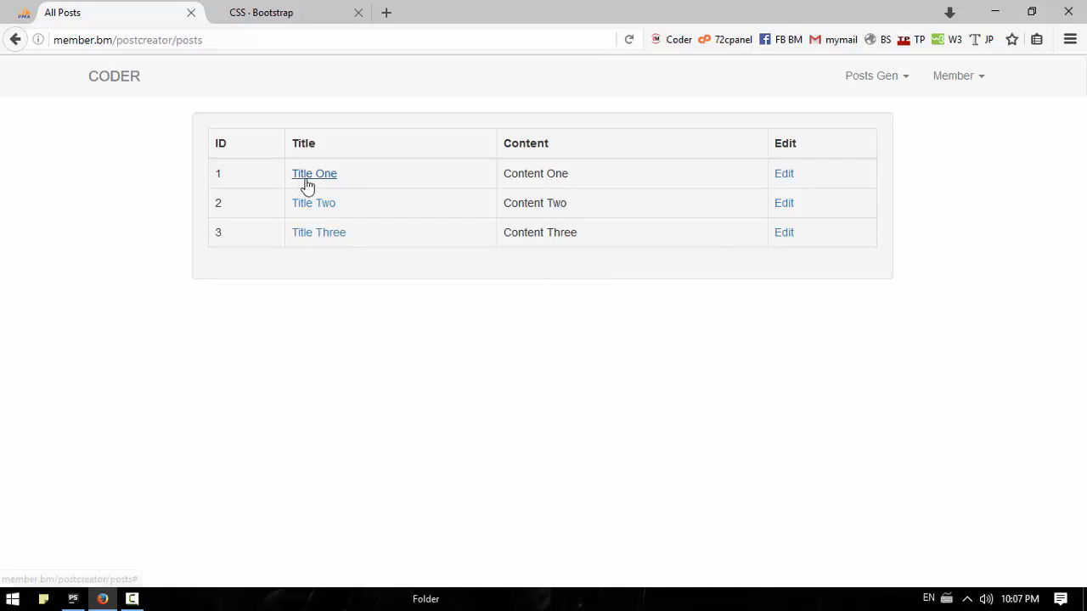
pyautogui.moveTo(728, 177)
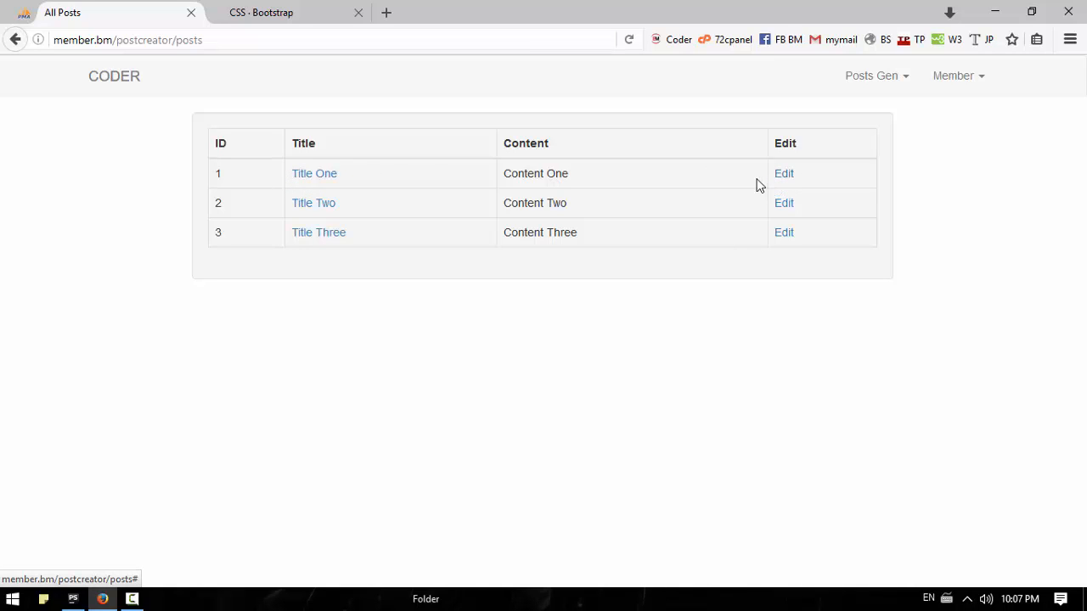
pyautogui.moveTo(127, 568)
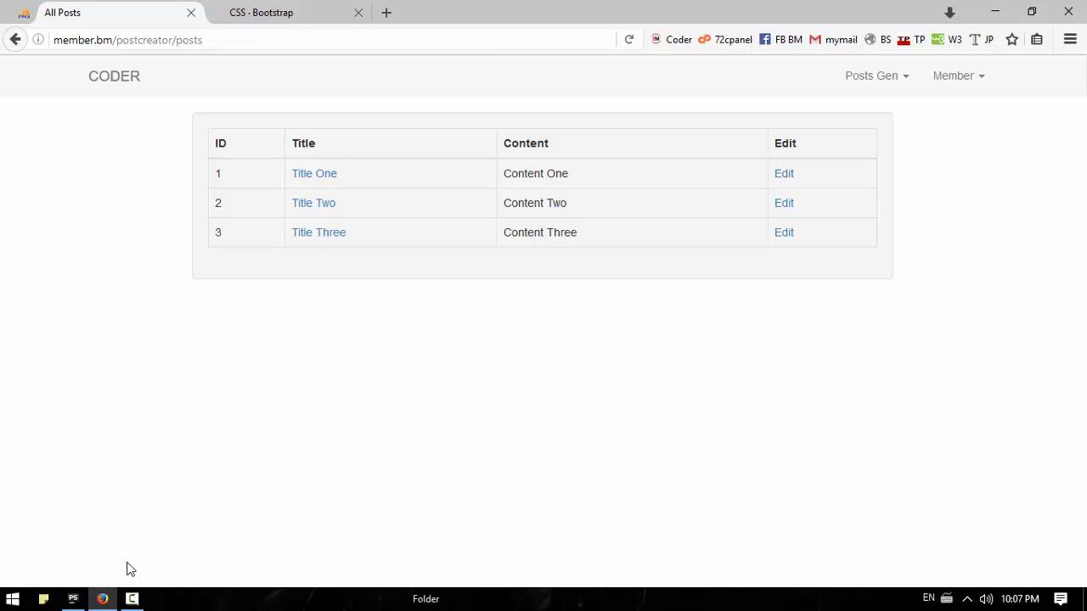